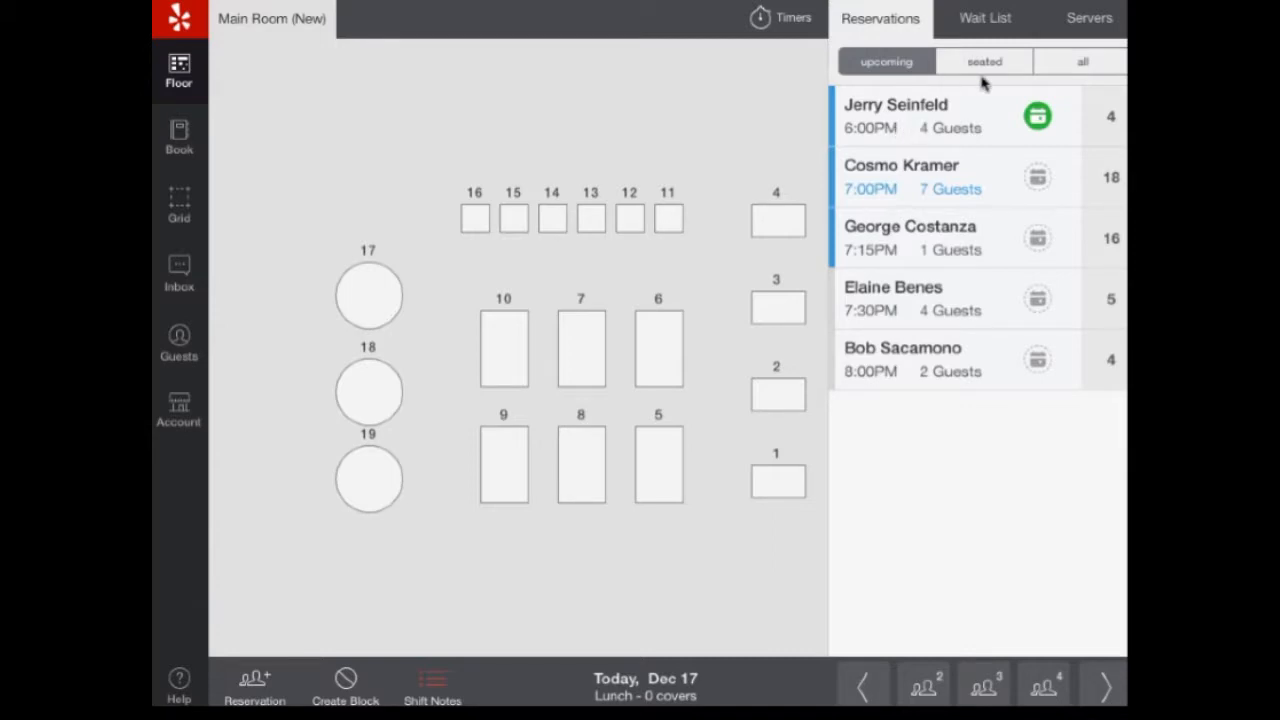
pyautogui.moveTo(996, 86)
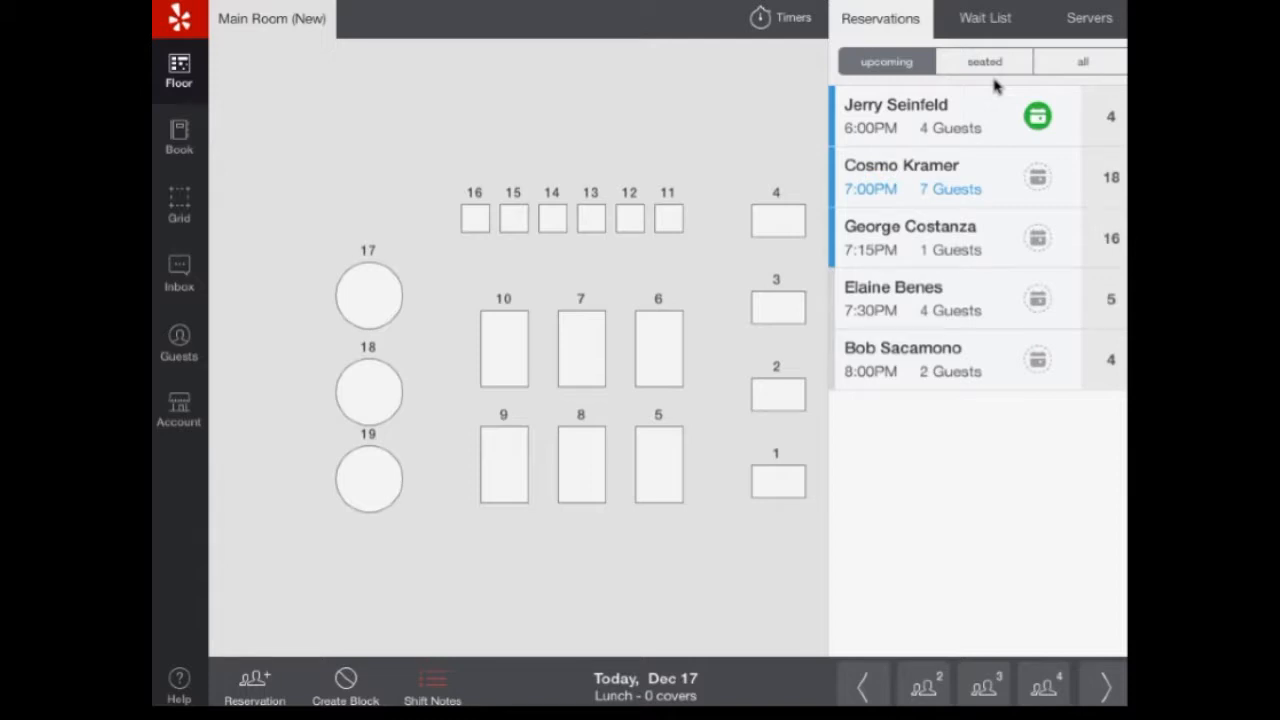
pyautogui.moveTo(964, 142)
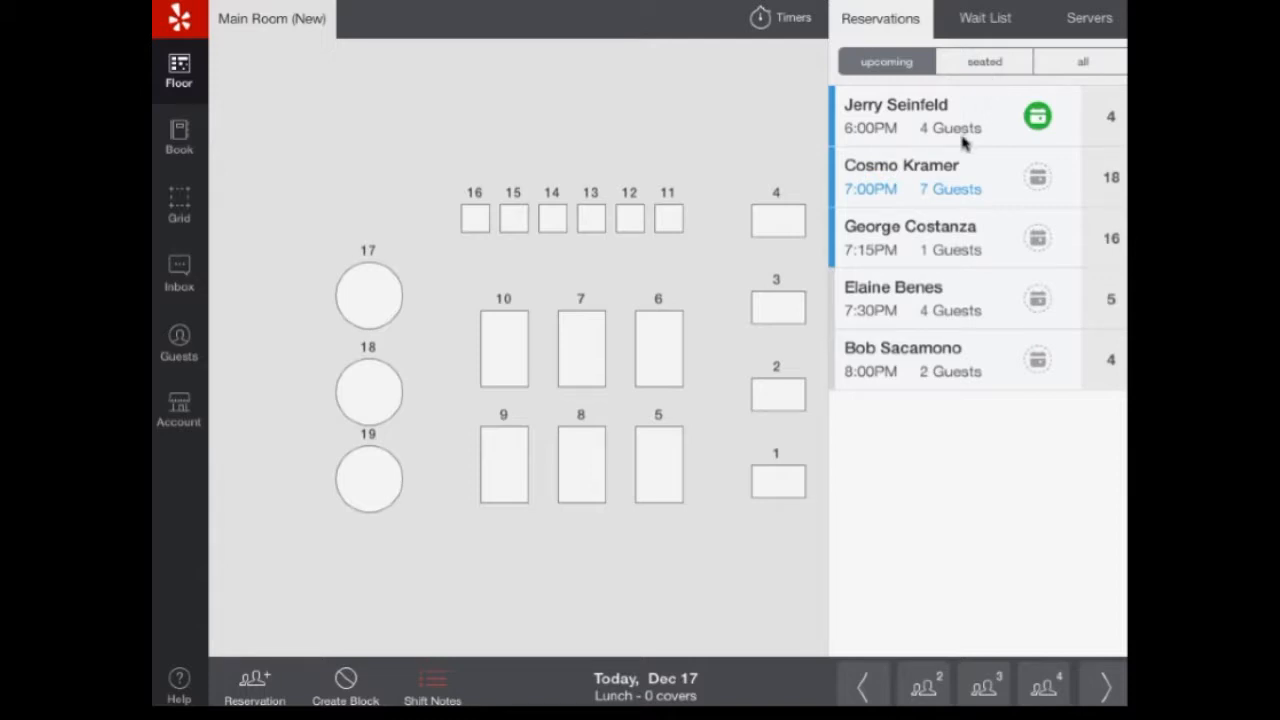
# Step: Open Jerry Seinfeld's reservation to seat his party of four at table 4
pyautogui.click(900, 176)
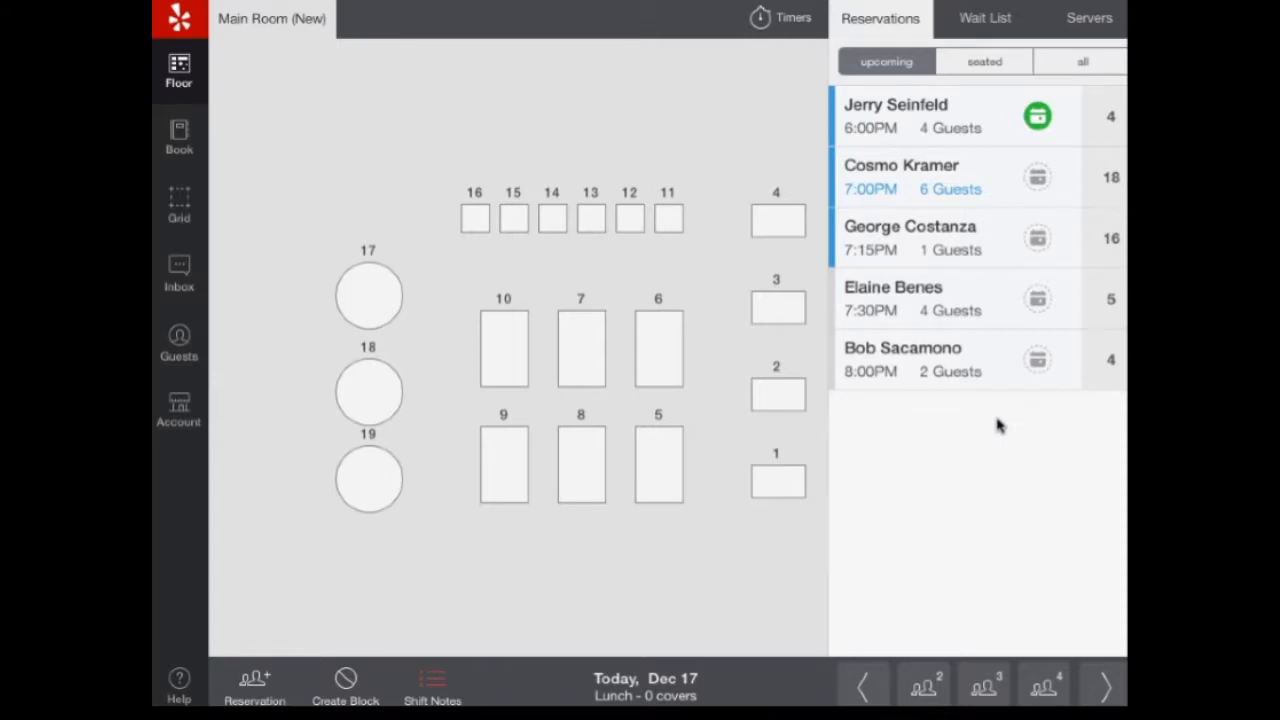
pyautogui.moveTo(958, 218)
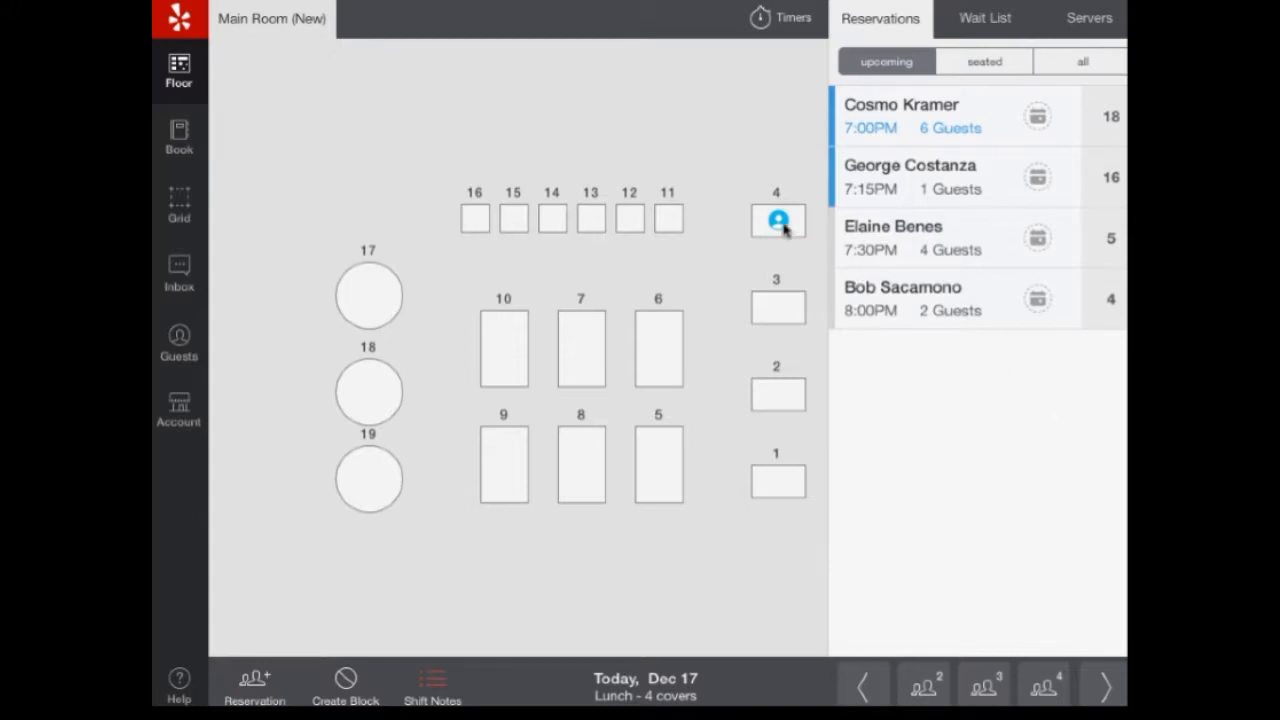
# Step: Check table 4's party and change its dining status, leaving all parties seated and lunch at 17 covers
pyautogui.click(776, 220)
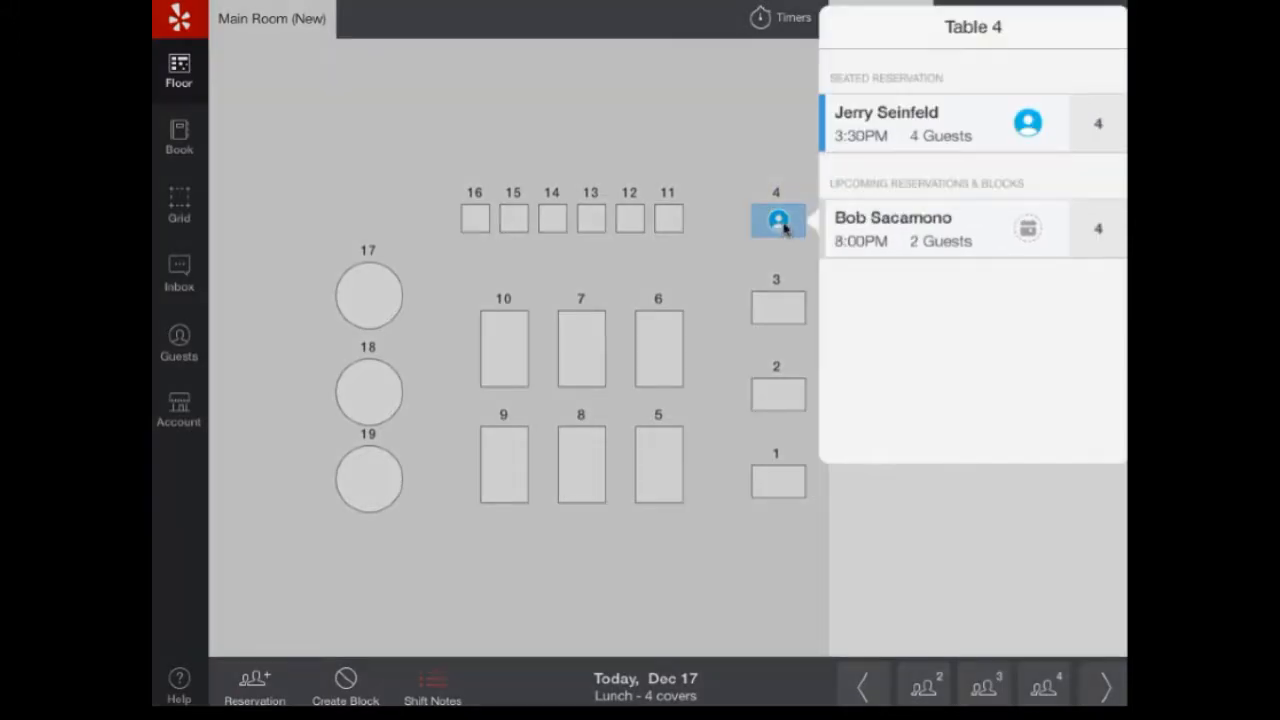
pyautogui.click(776, 220)
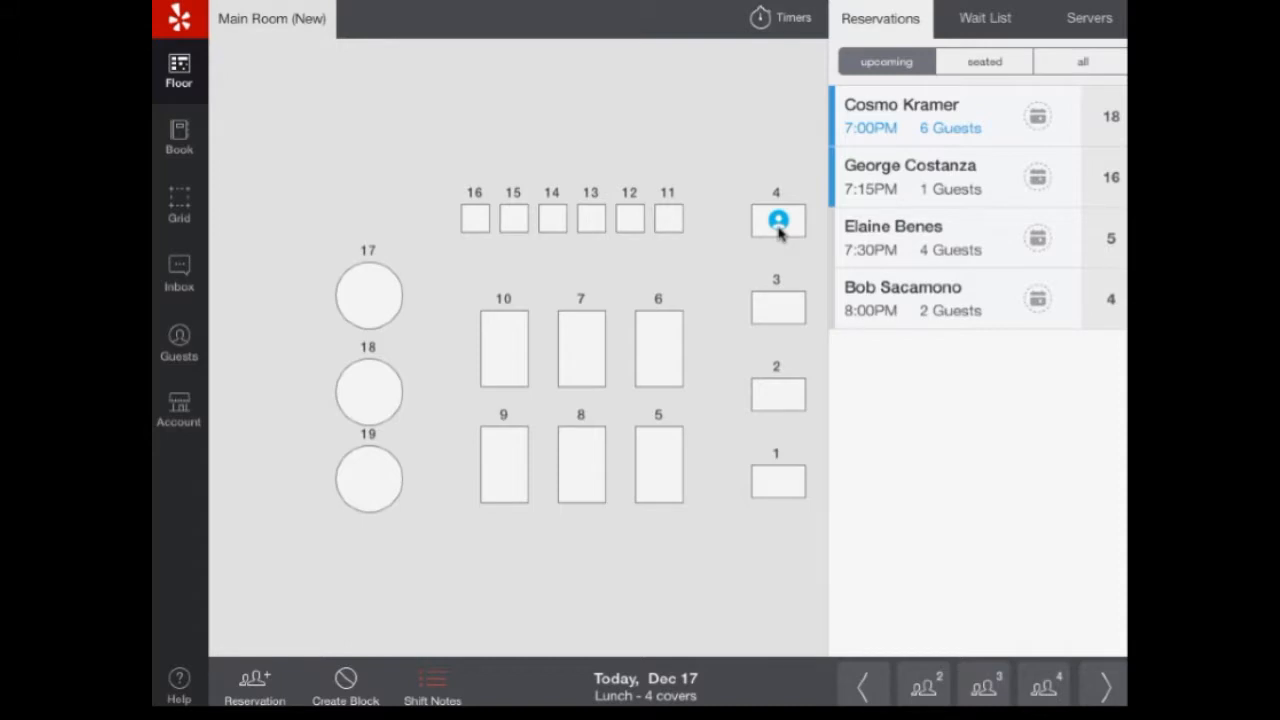
pyautogui.click(778, 220)
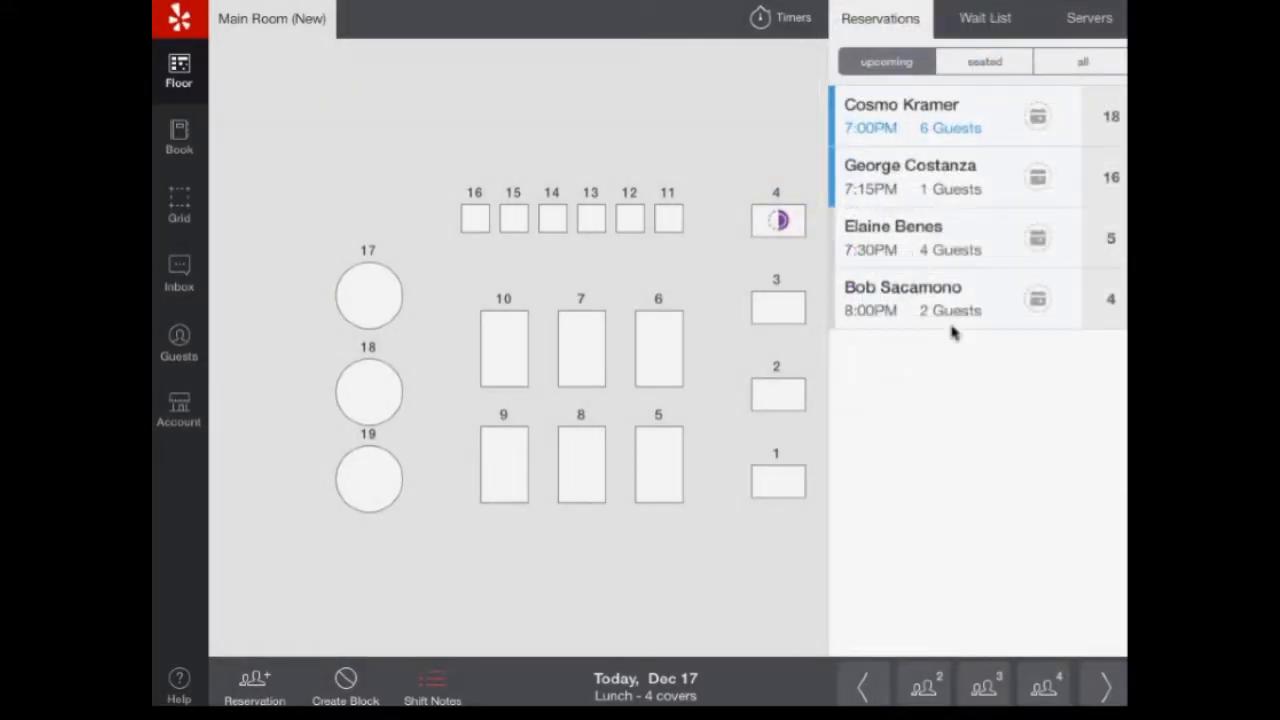
pyautogui.moveTo(988, 378)
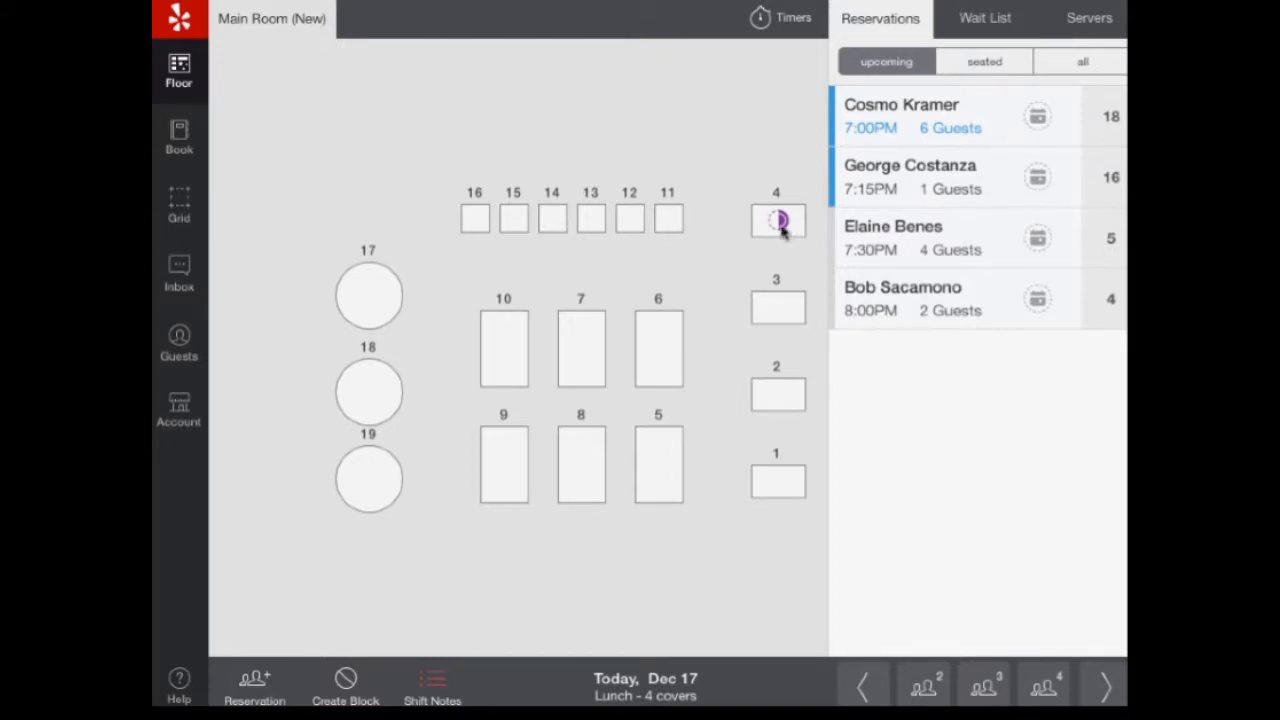
pyautogui.click(776, 220)
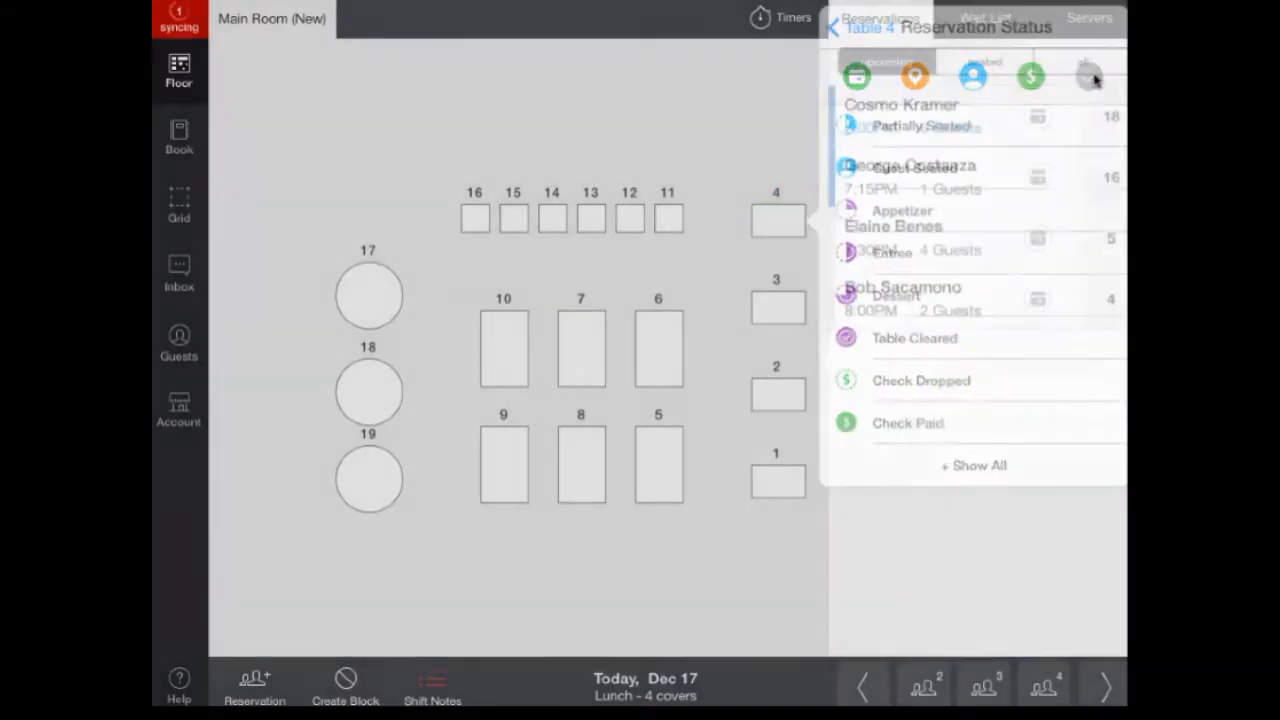
pyautogui.click(832, 28)
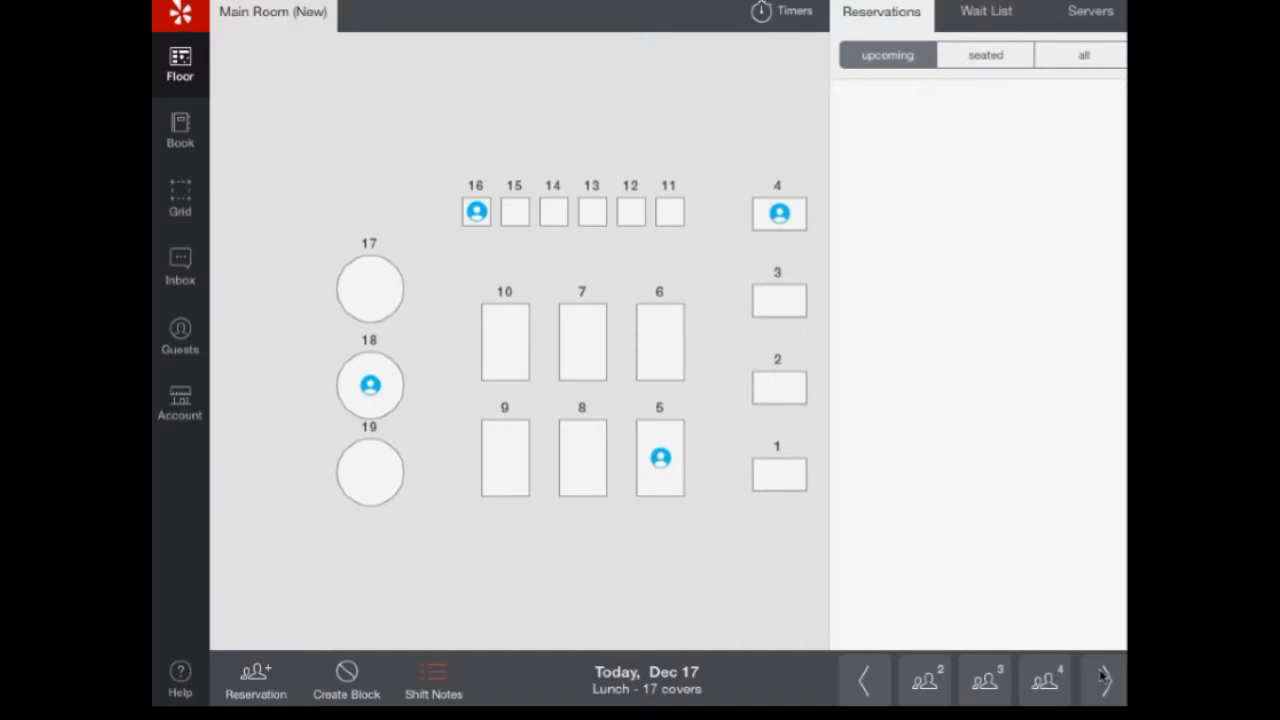
# Step: Seat a walk-in party of six at table 6 and extend it onto table 7, bringing lunch to 23 covers
pyautogui.click(1104, 680)
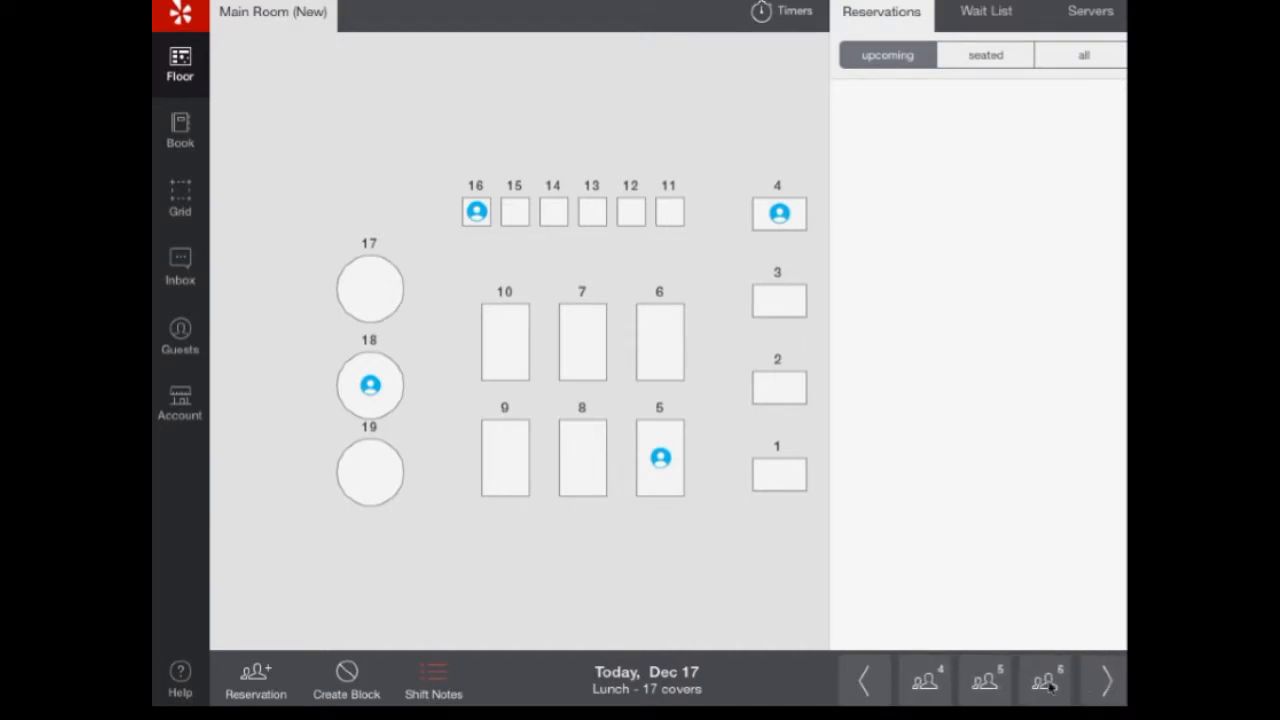
pyautogui.click(1044, 680)
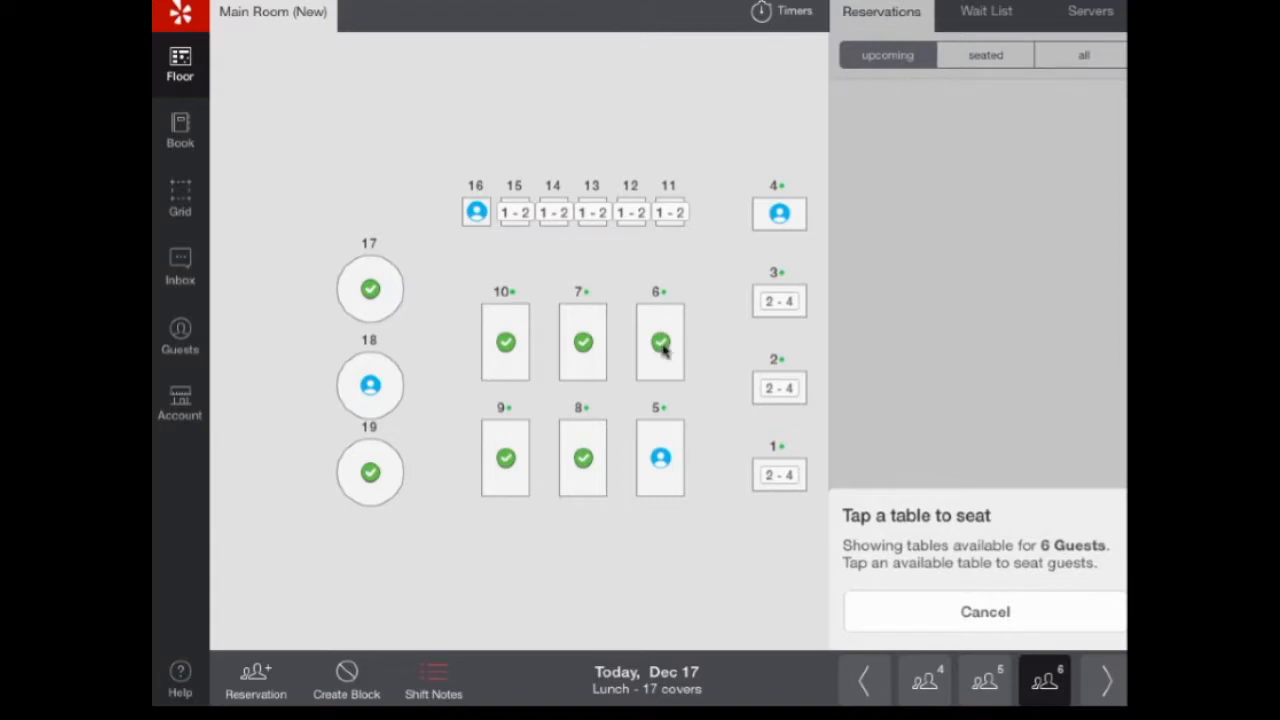
pyautogui.click(660, 342)
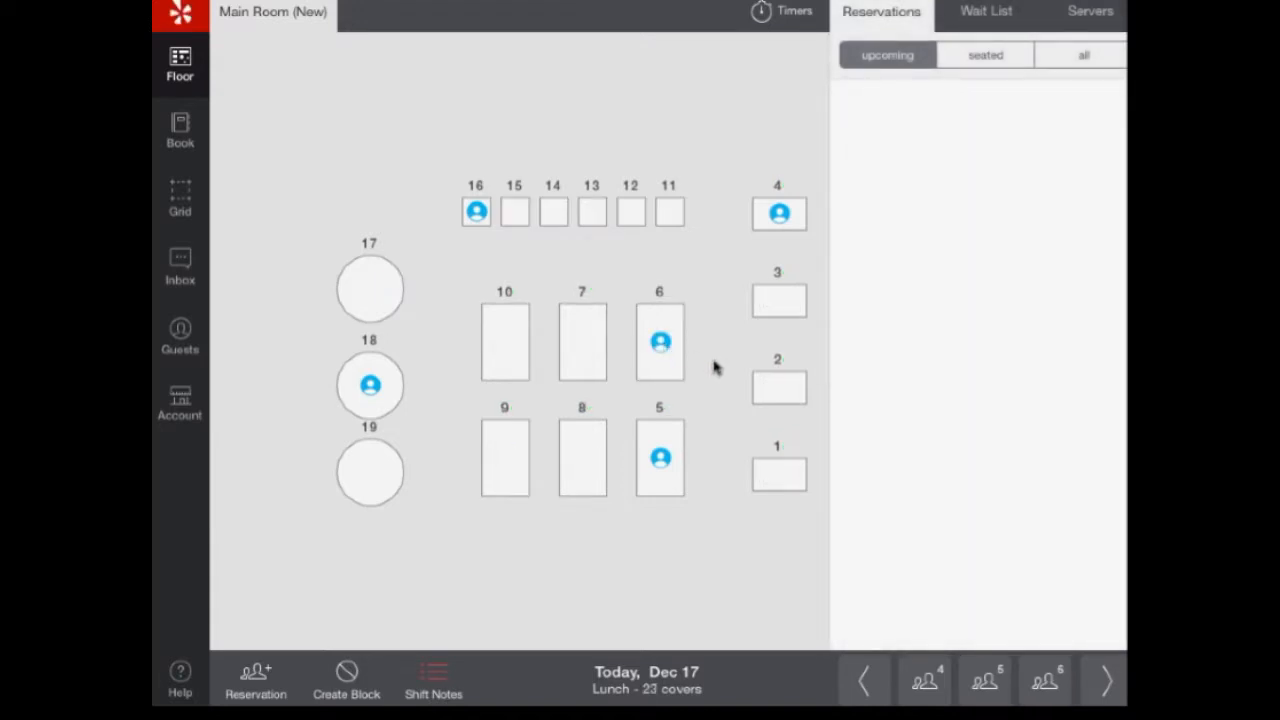
pyautogui.moveTo(730, 384)
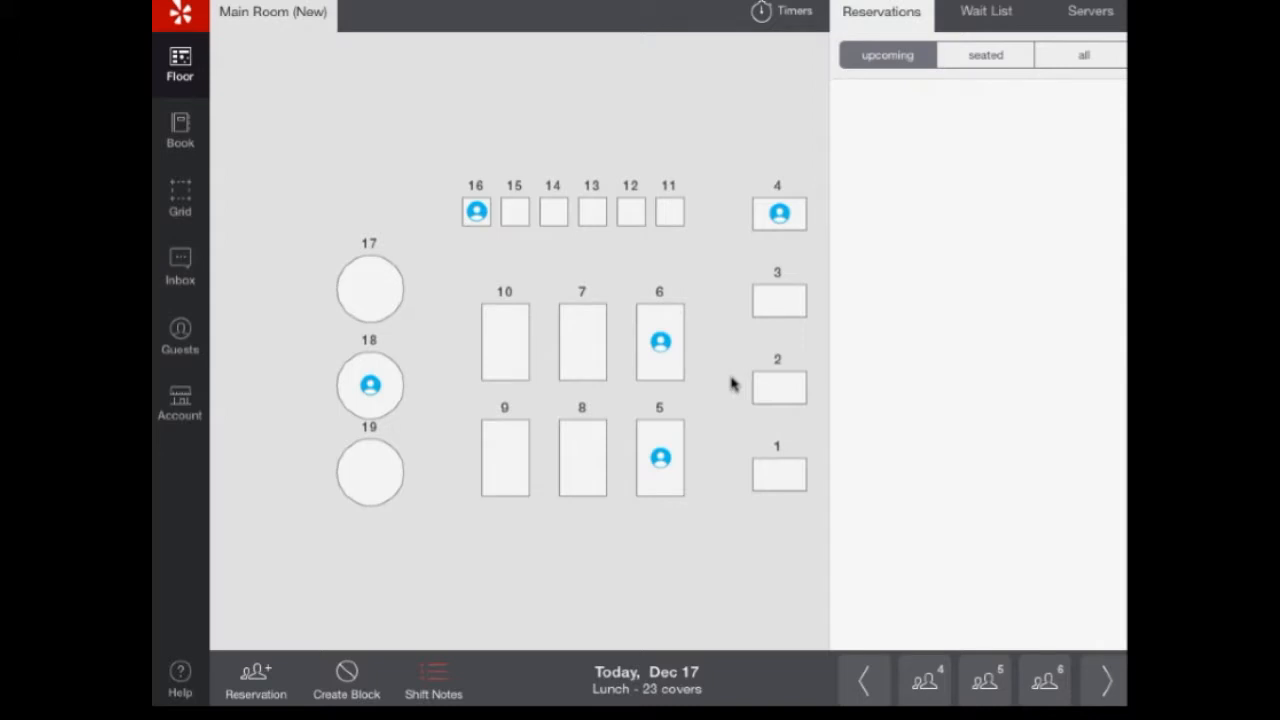
pyautogui.moveTo(550, 384)
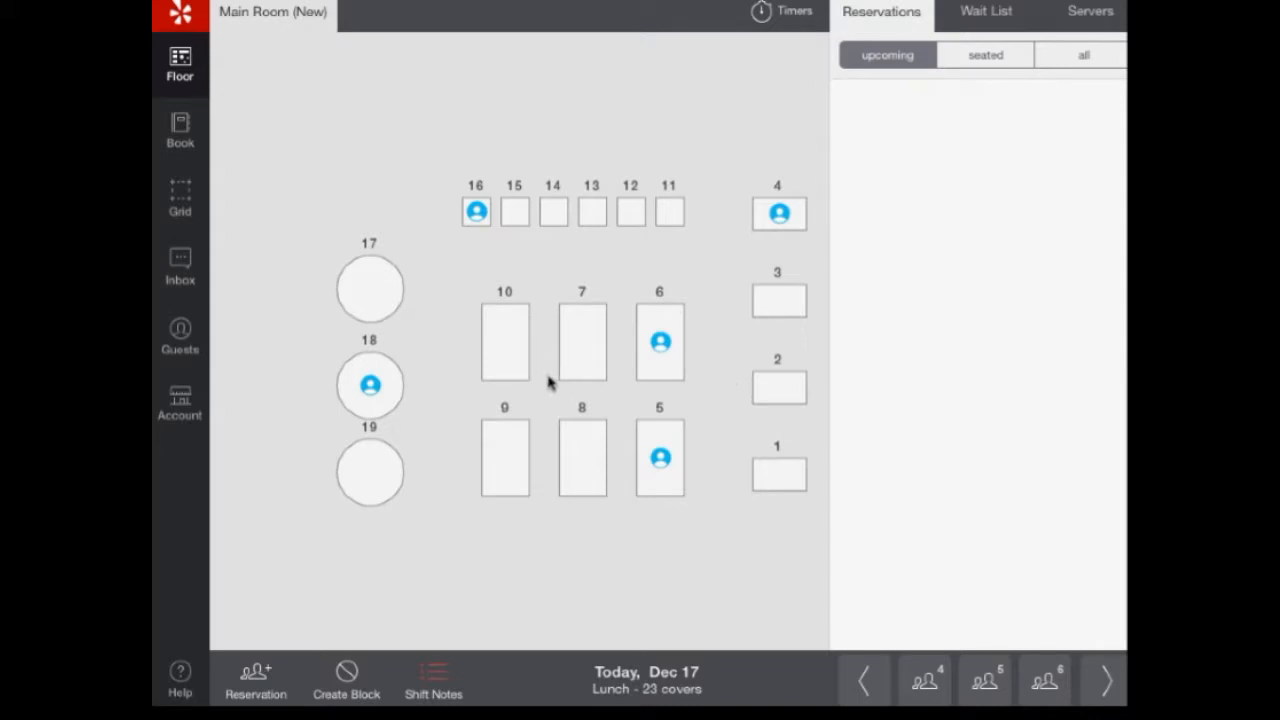
pyautogui.click(660, 340)
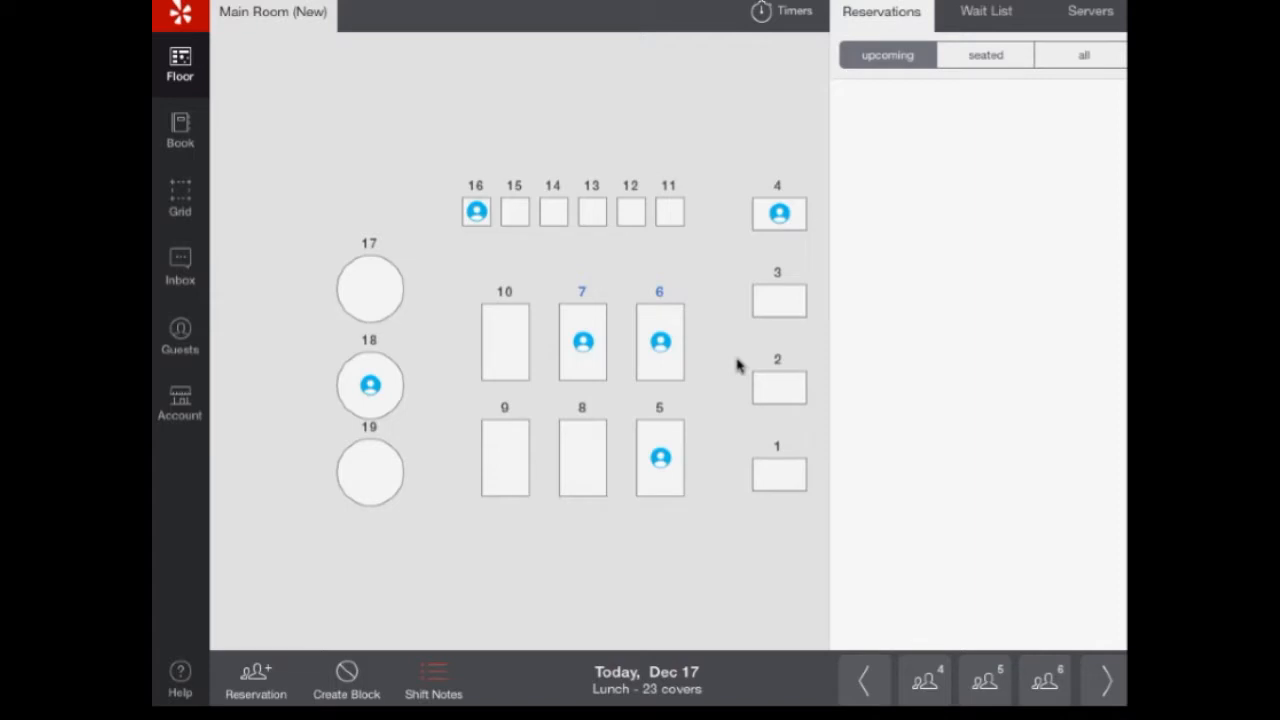
pyautogui.moveTo(444, 690)
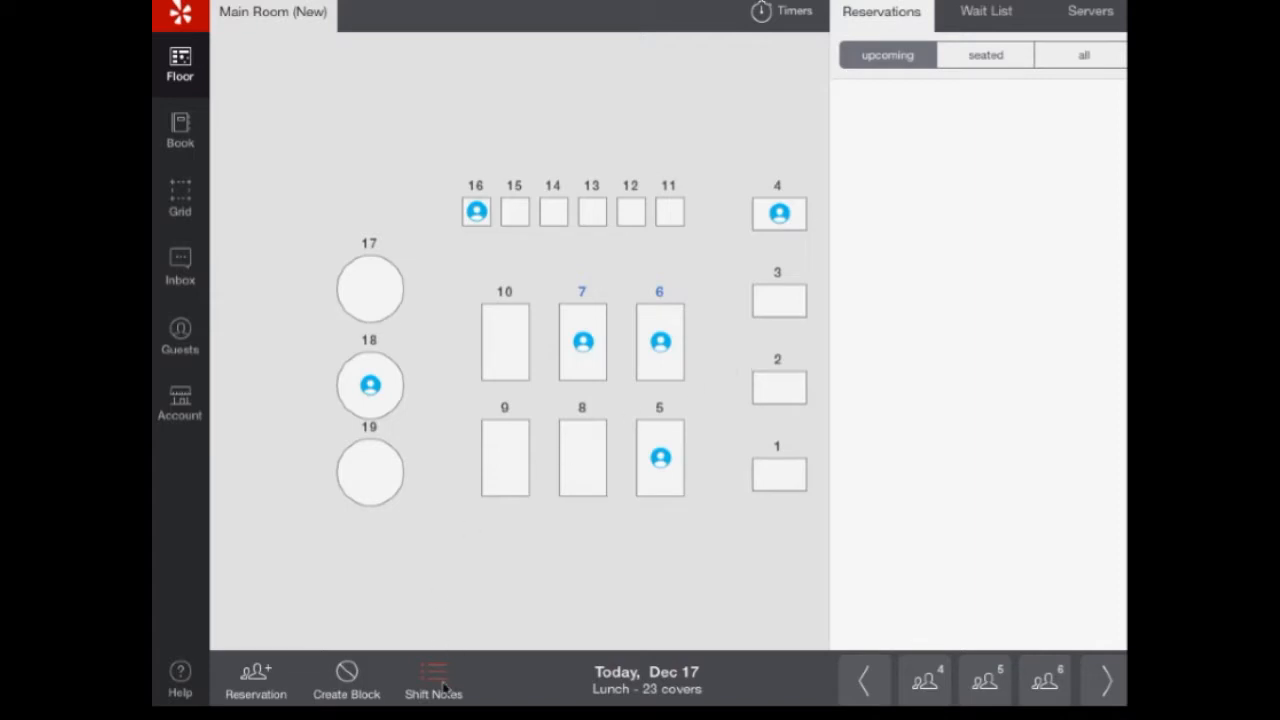
pyautogui.click(432, 680)
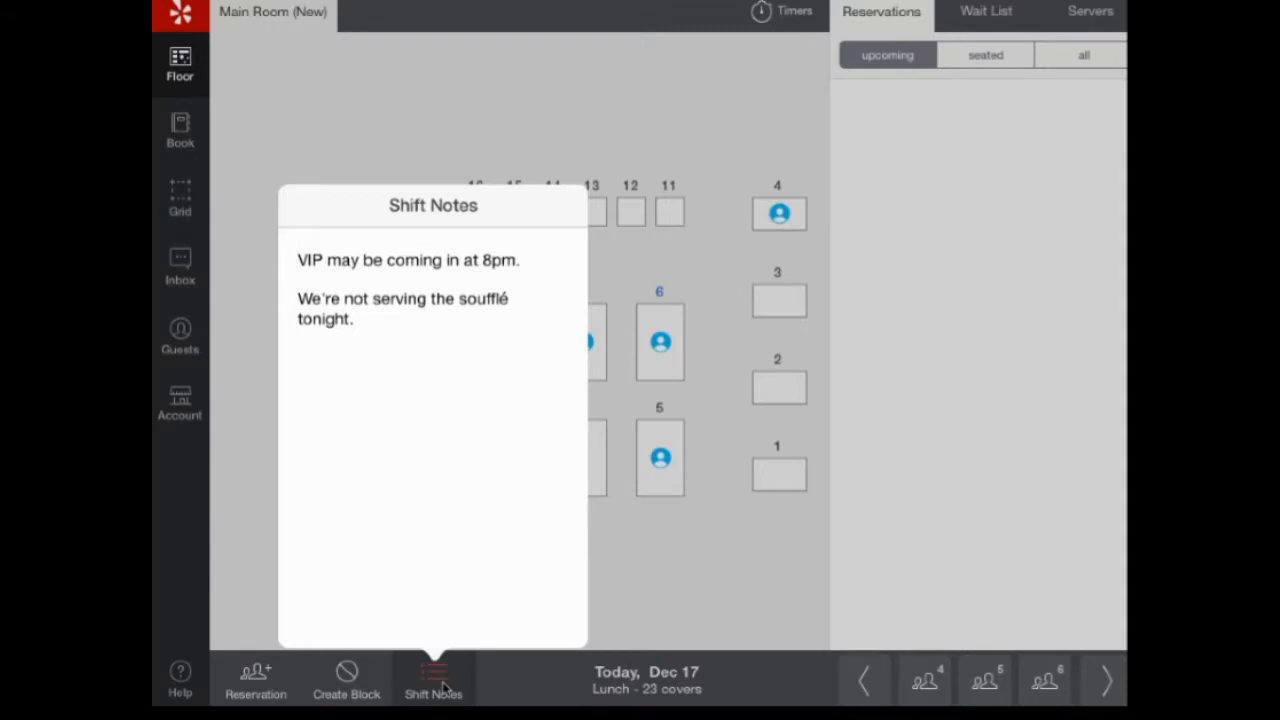
pyautogui.click(432, 680)
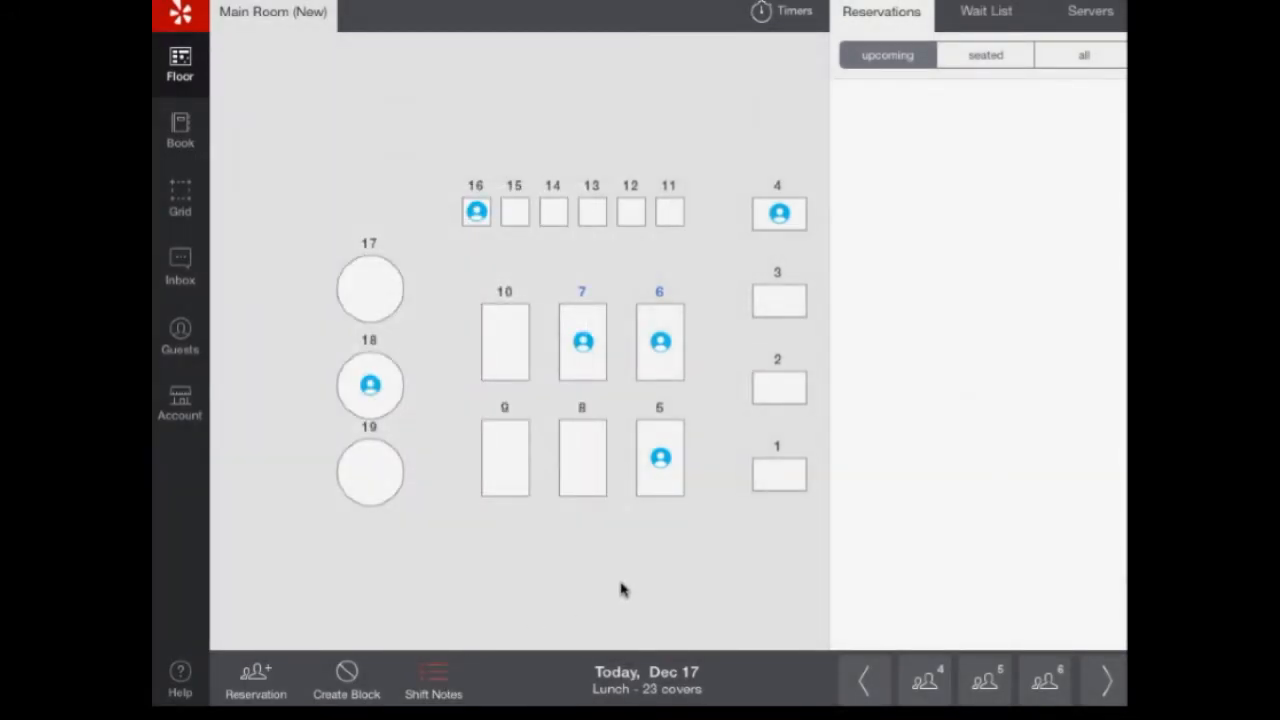
pyautogui.moveTo(770, 584)
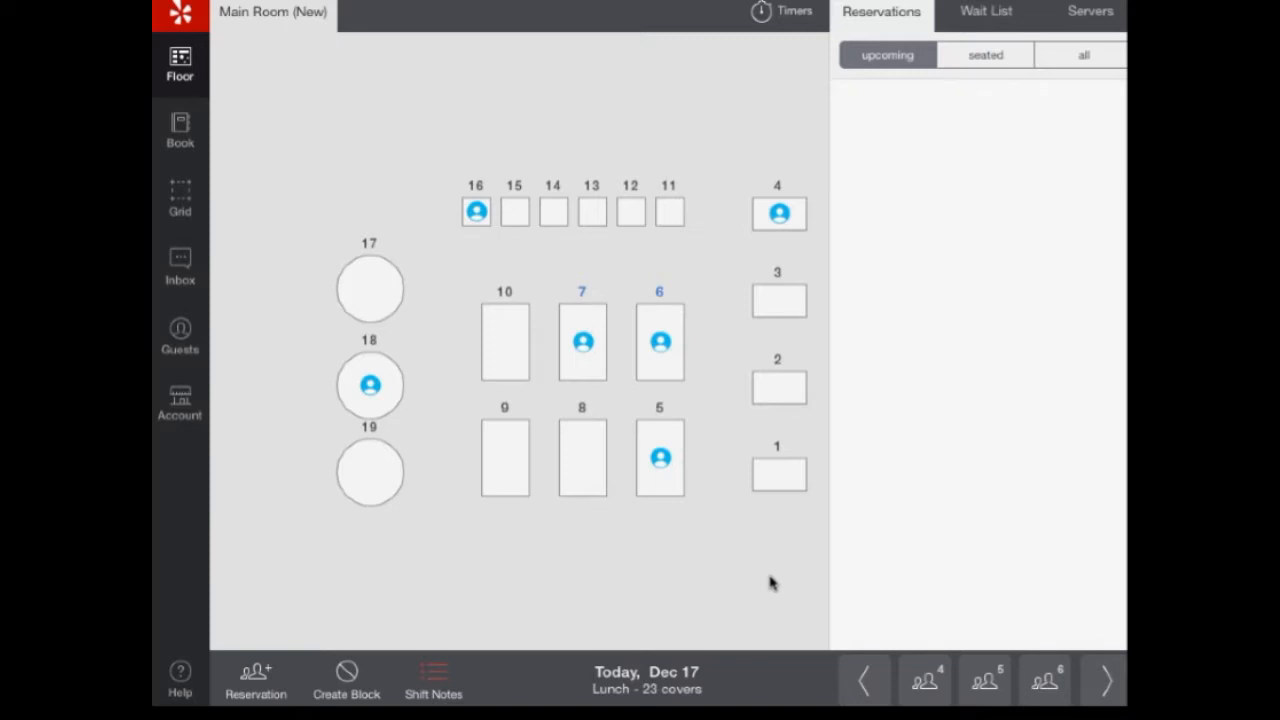
pyautogui.moveTo(976, 144)
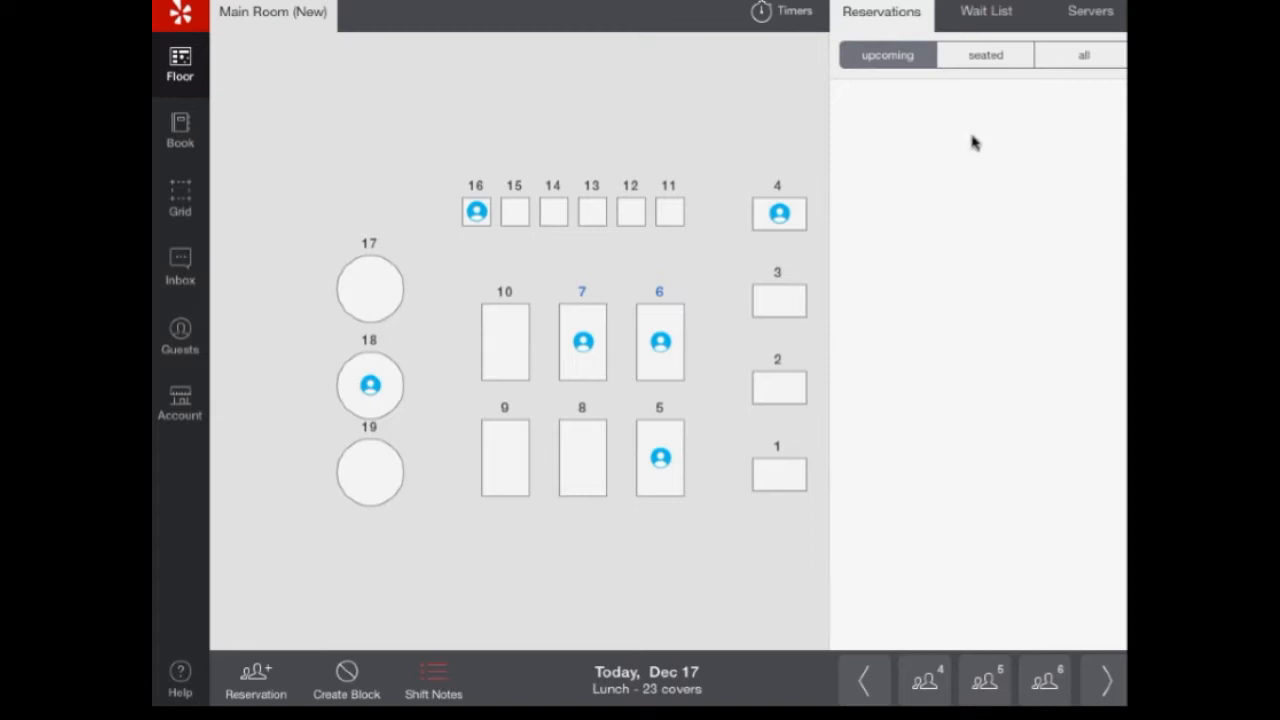
pyautogui.click(792, 12)
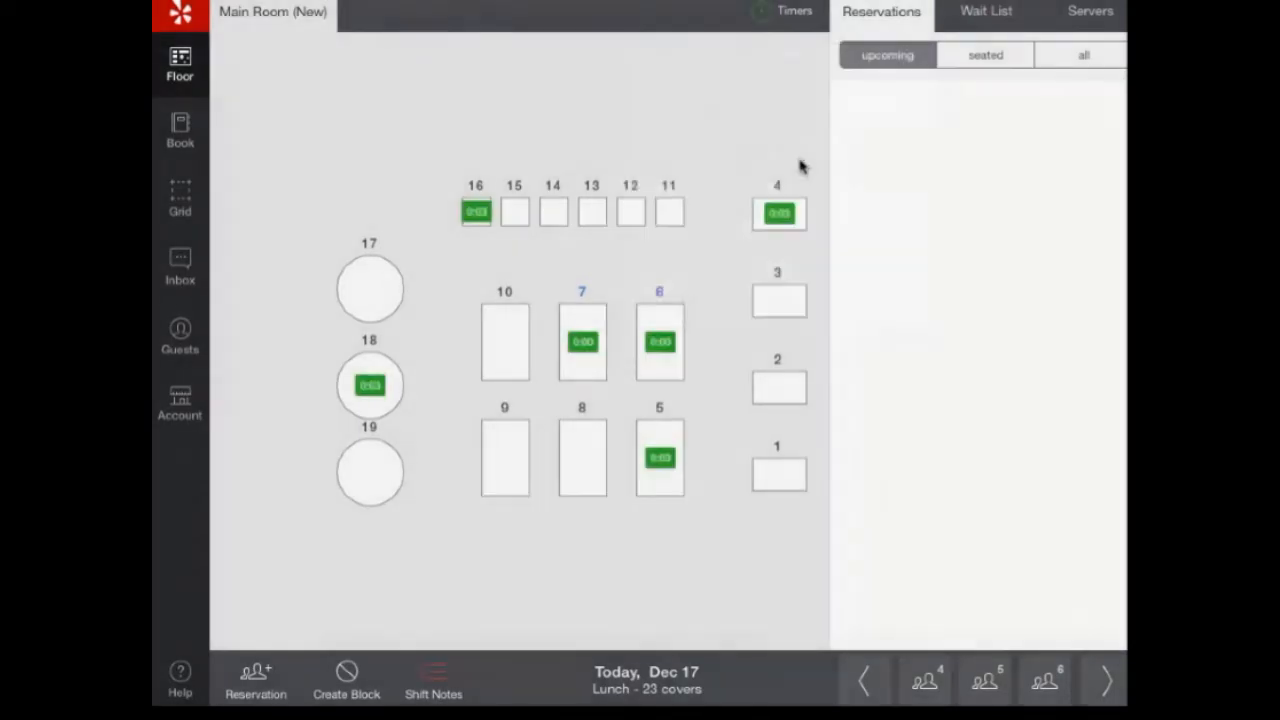
pyautogui.moveTo(790, 176)
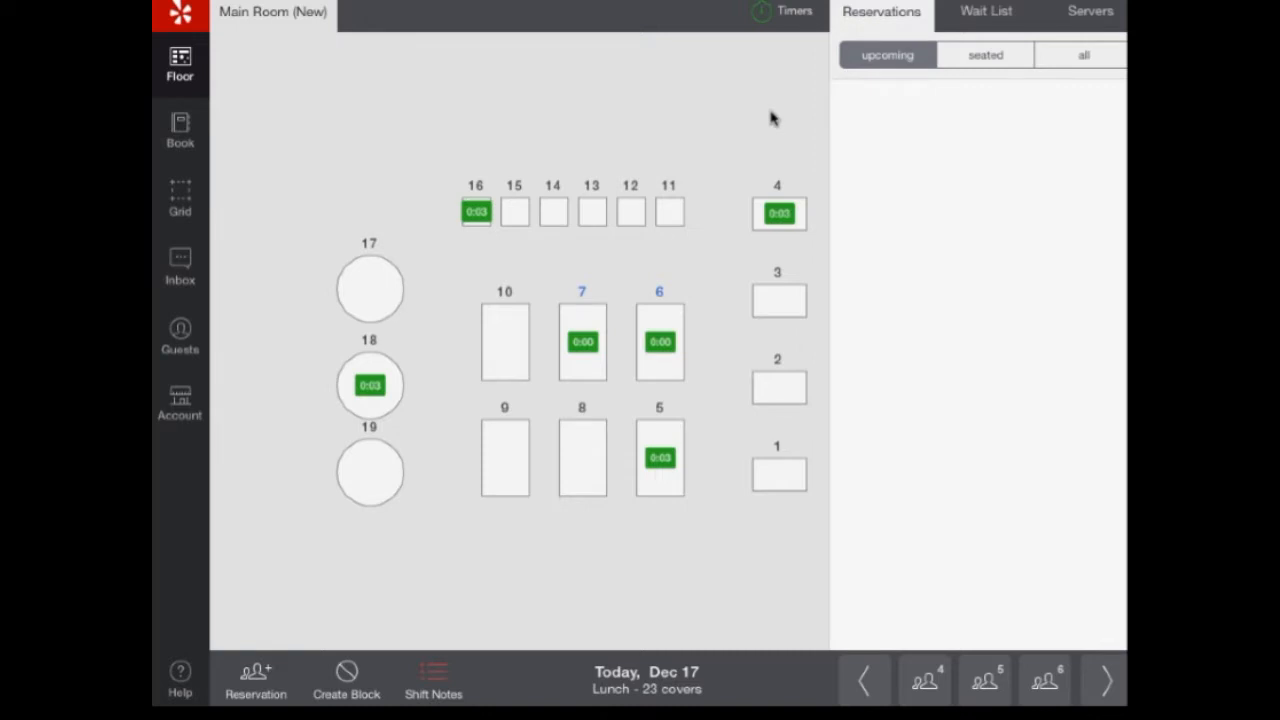
pyautogui.click(792, 12)
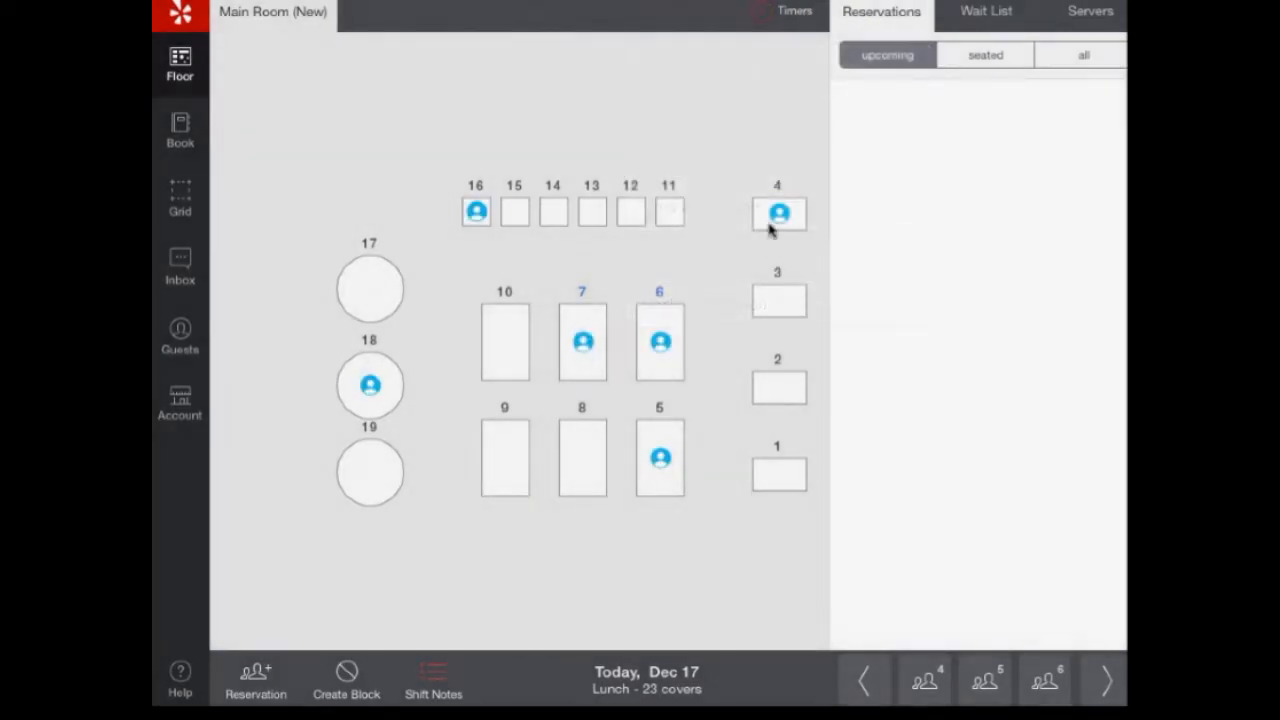
pyautogui.click(792, 12)
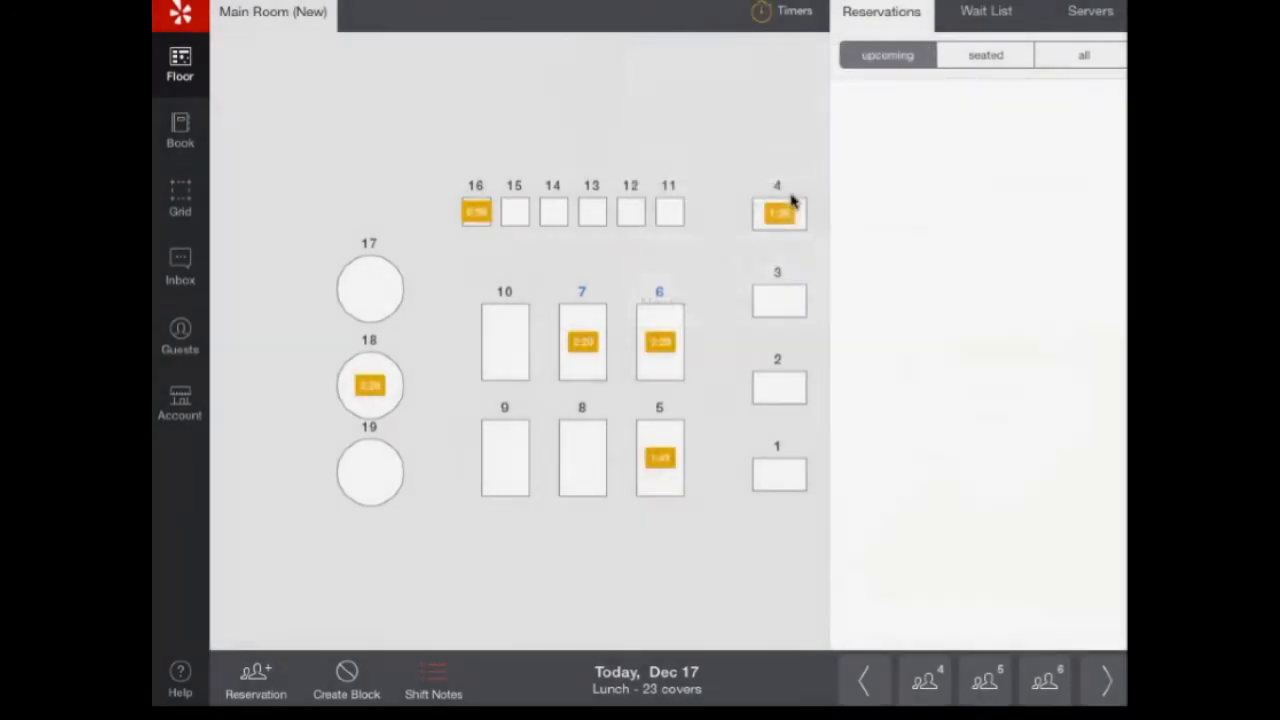
pyautogui.click(984, 56)
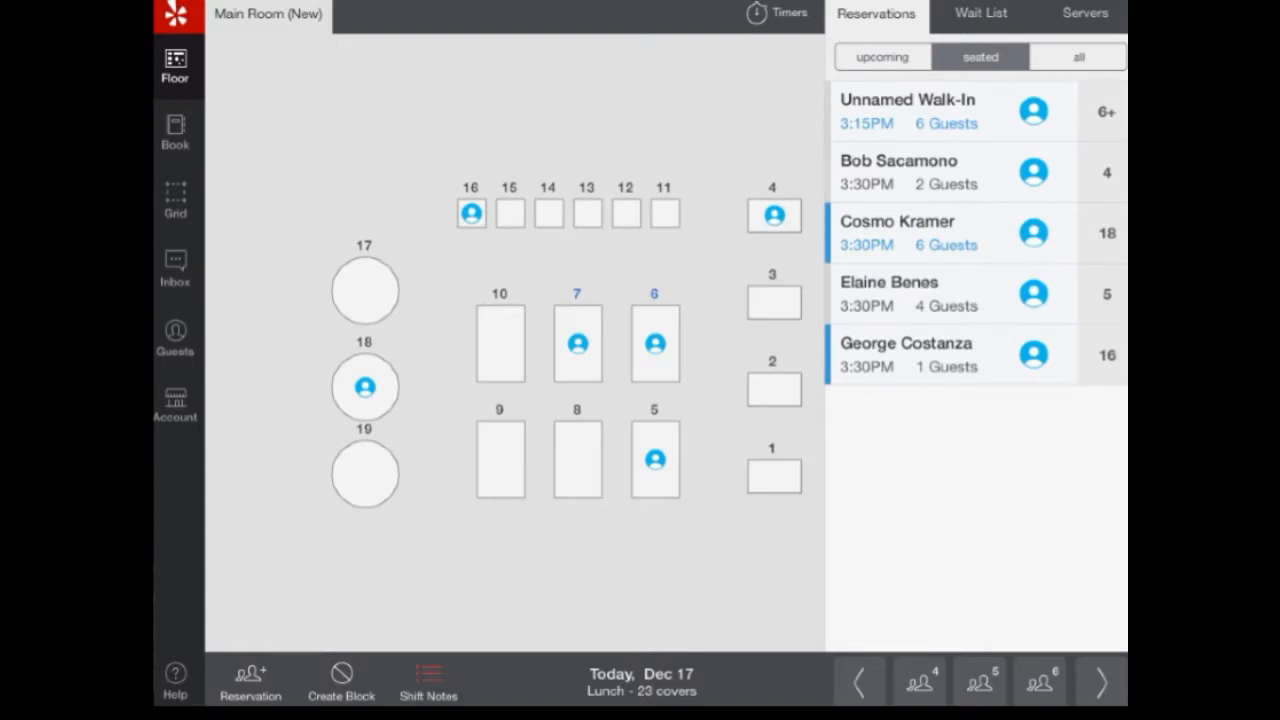
pyautogui.click(980, 12)
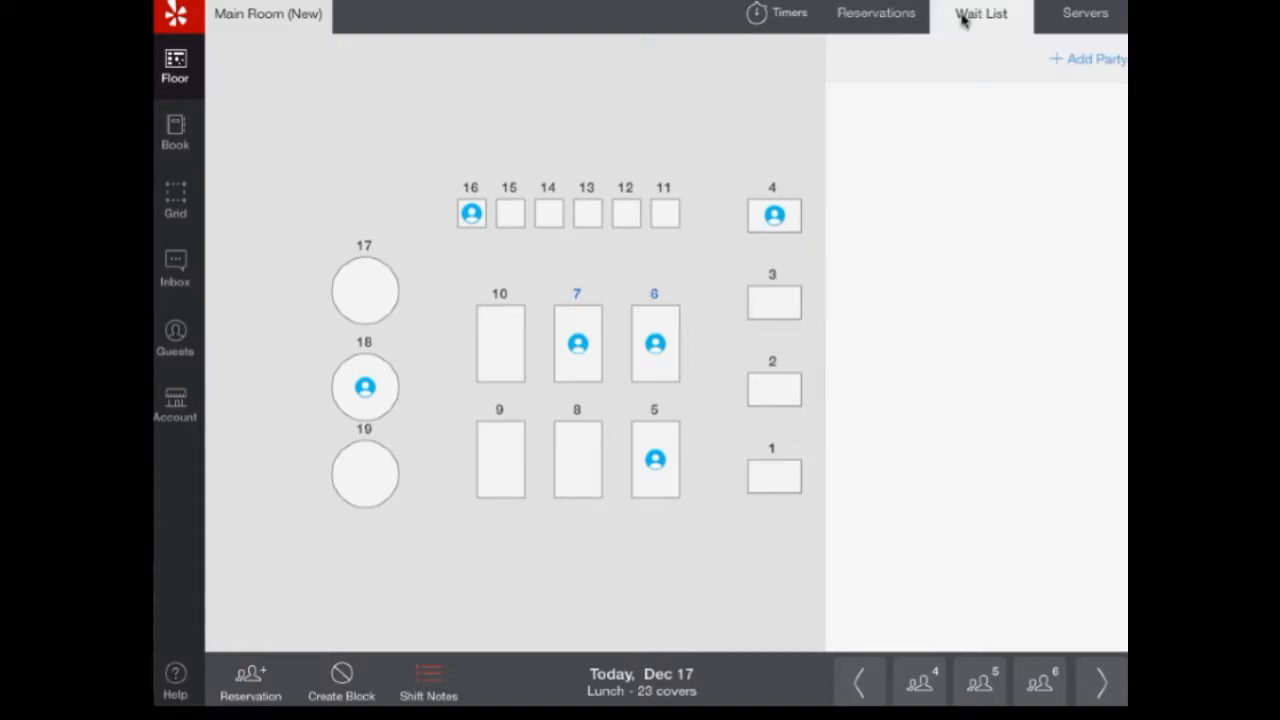
pyautogui.moveTo(920, 128)
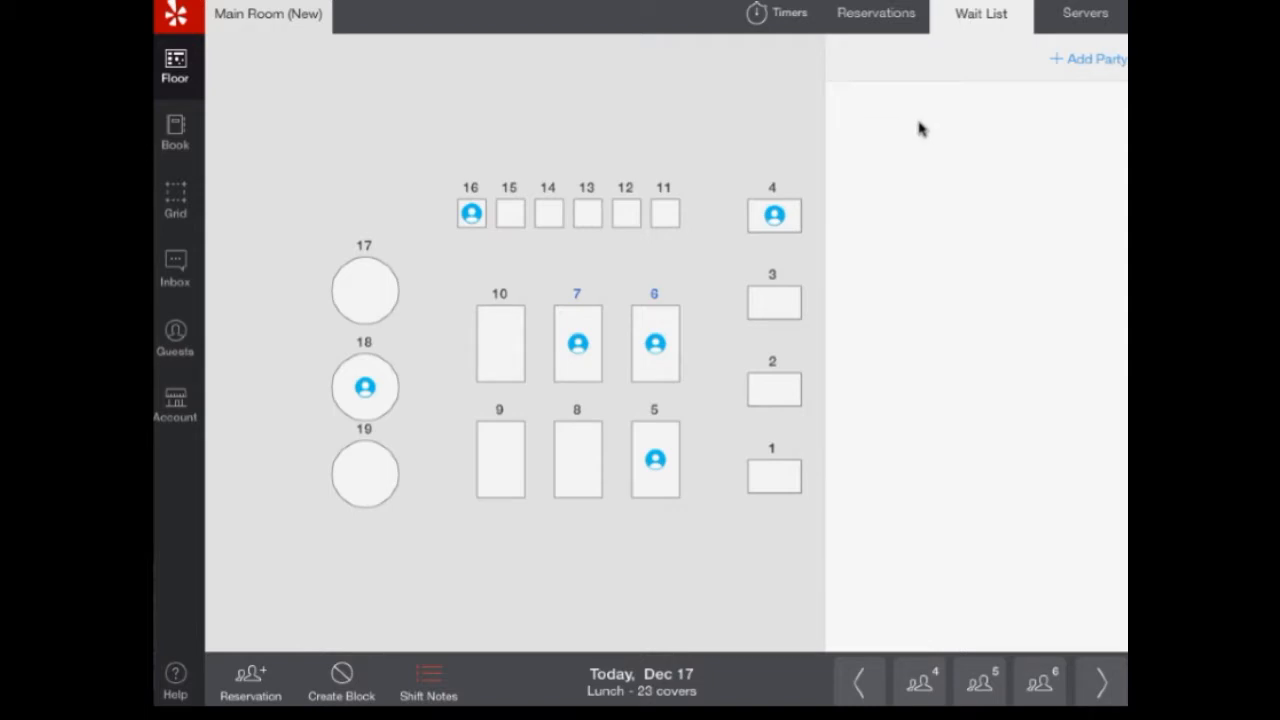
pyautogui.moveTo(1090, 60)
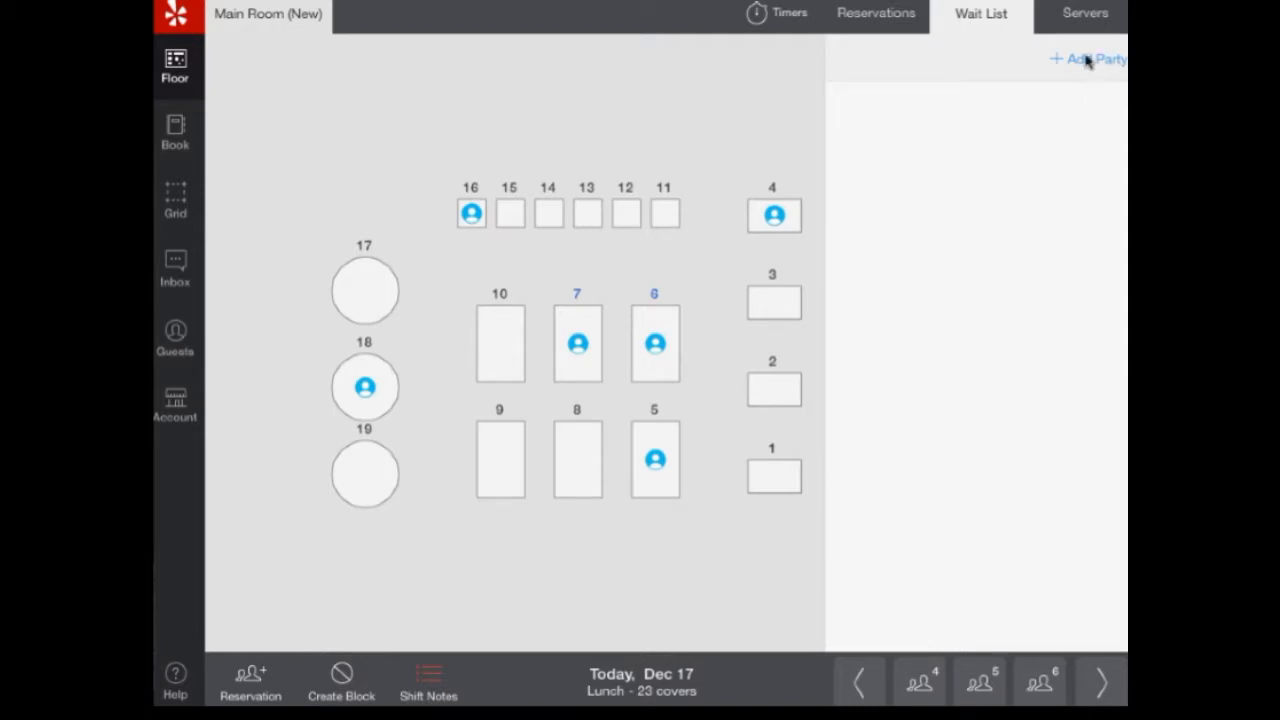
pyautogui.click(1088, 60)
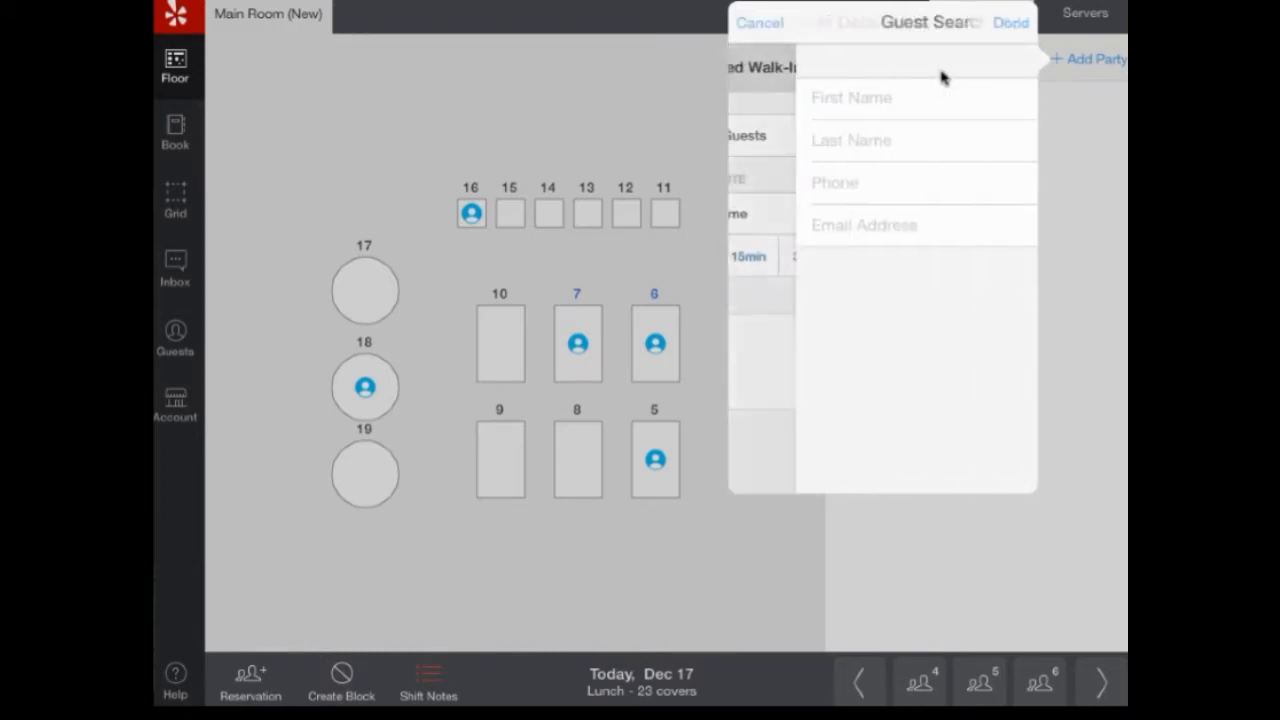
pyautogui.write('Lan')
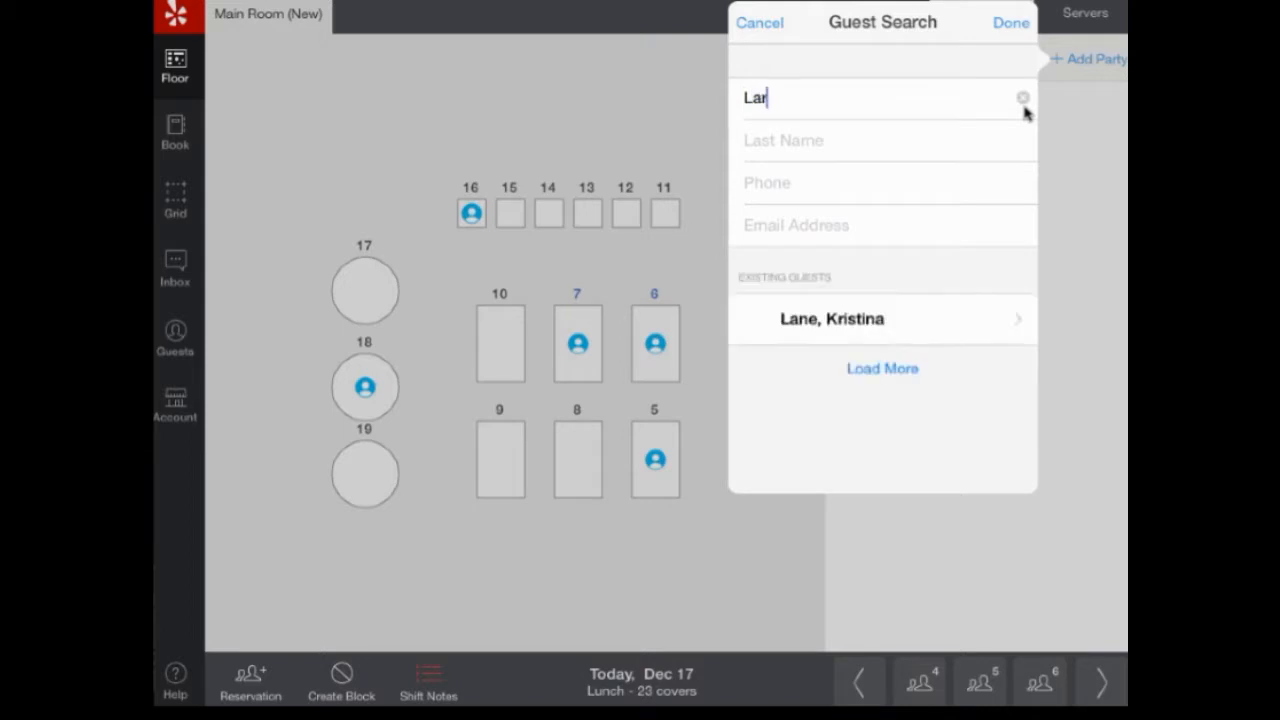
pyautogui.write('ry')
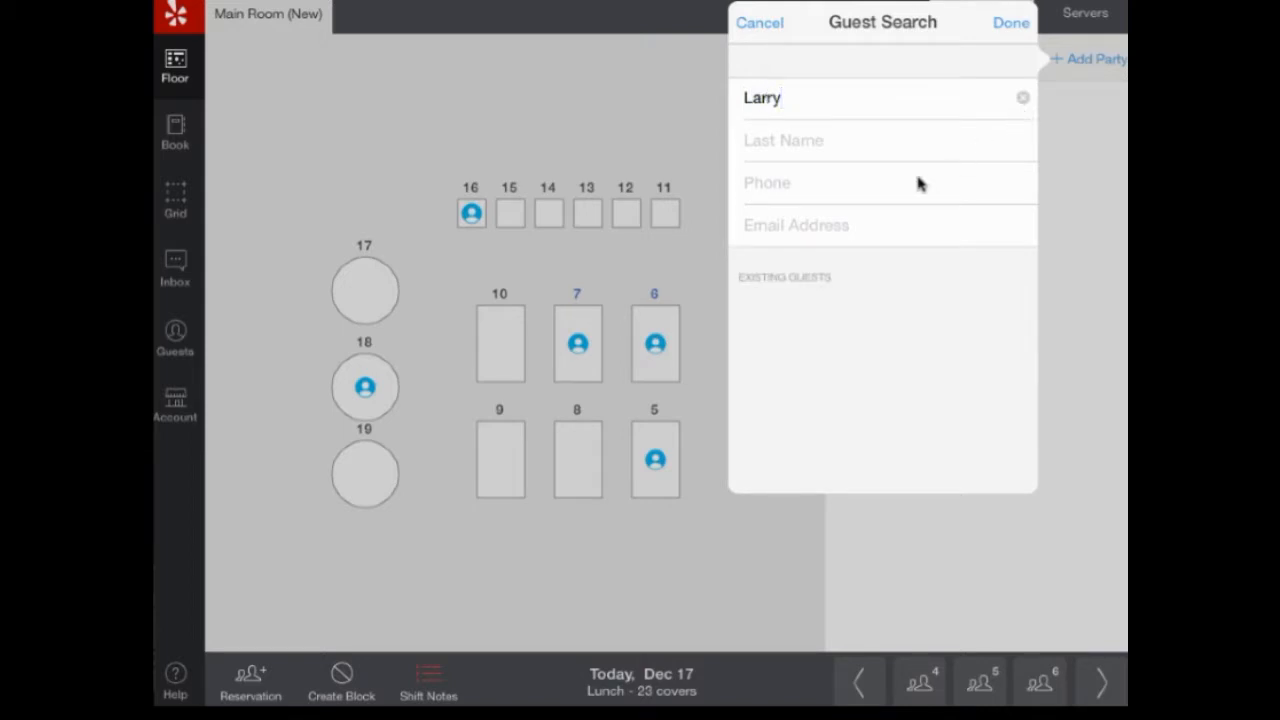
pyautogui.write('555-55')
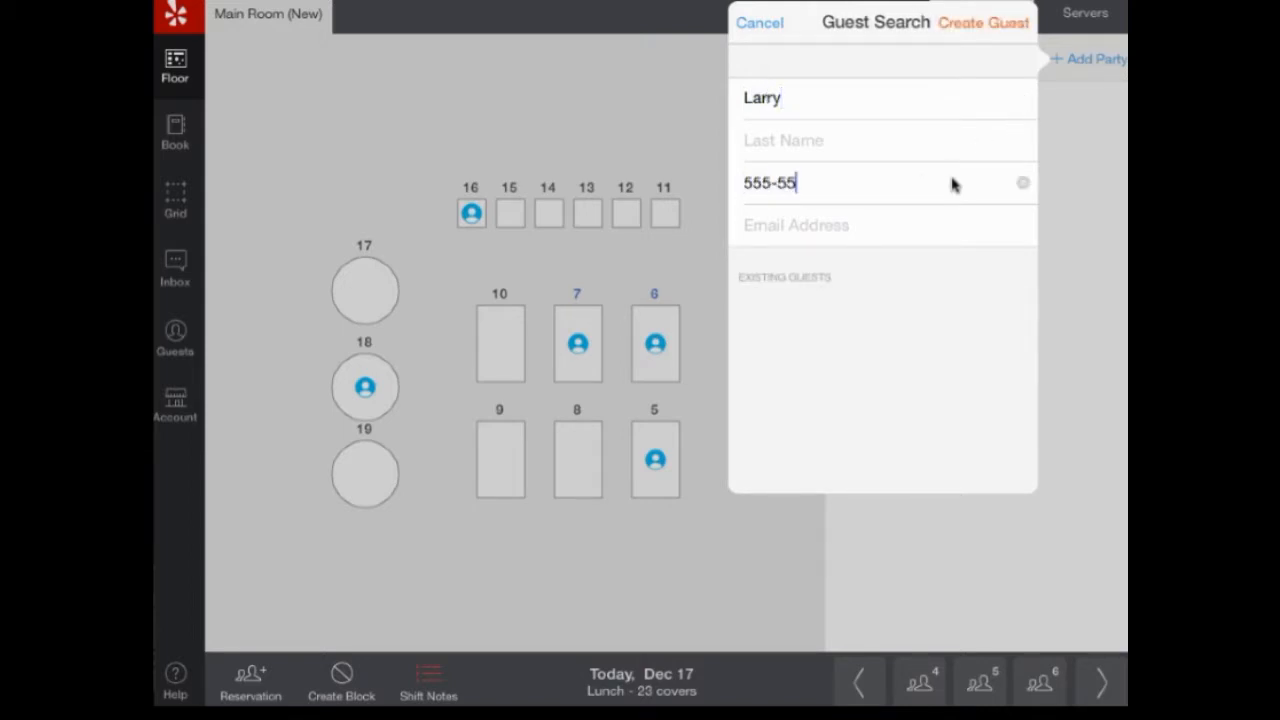
pyautogui.write('5555')
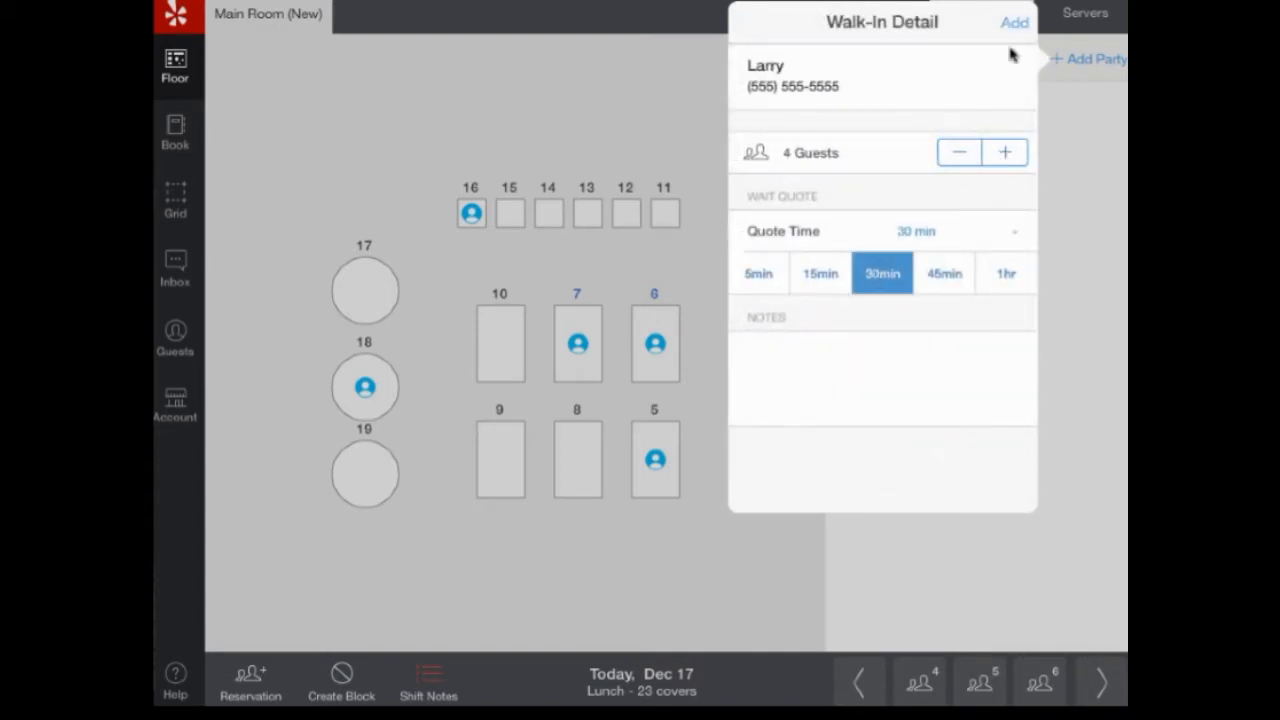
pyautogui.click(1014, 22)
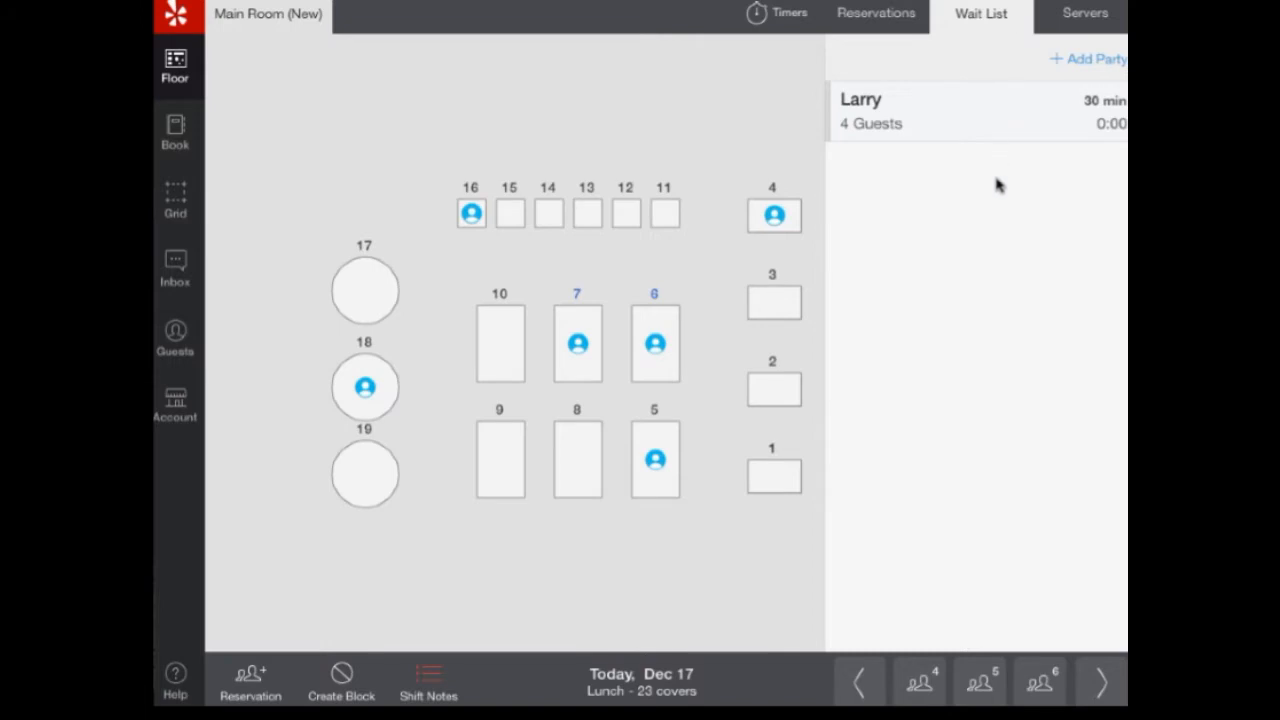
# Step: Send Larry the 'table is ready' text message from his wait-list entry
pyautogui.click(970, 110)
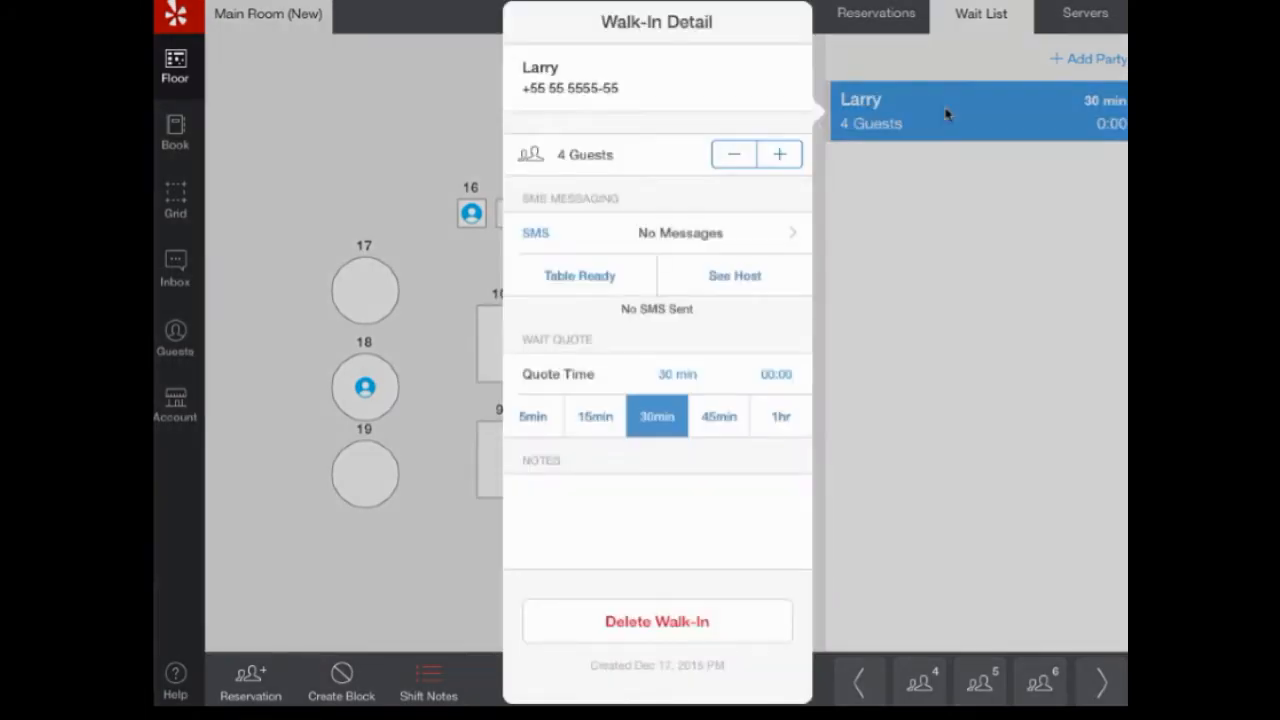
pyautogui.moveTo(940, 160)
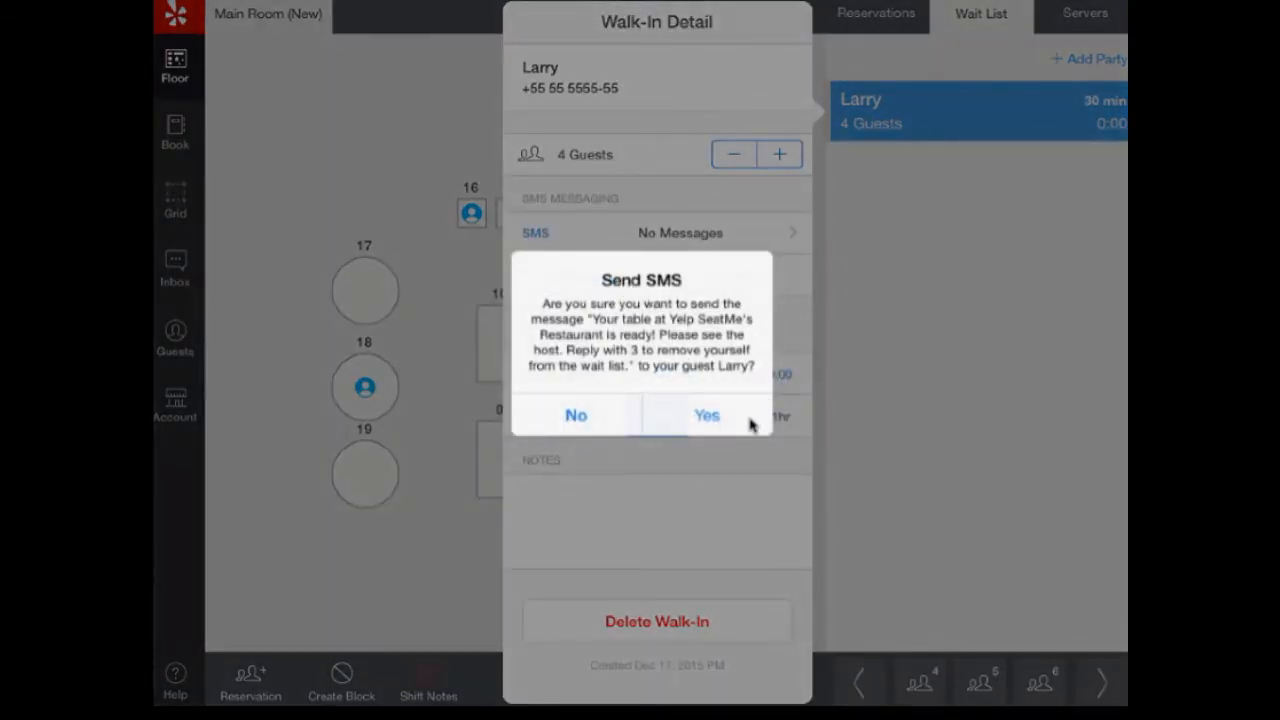
pyautogui.click(706, 414)
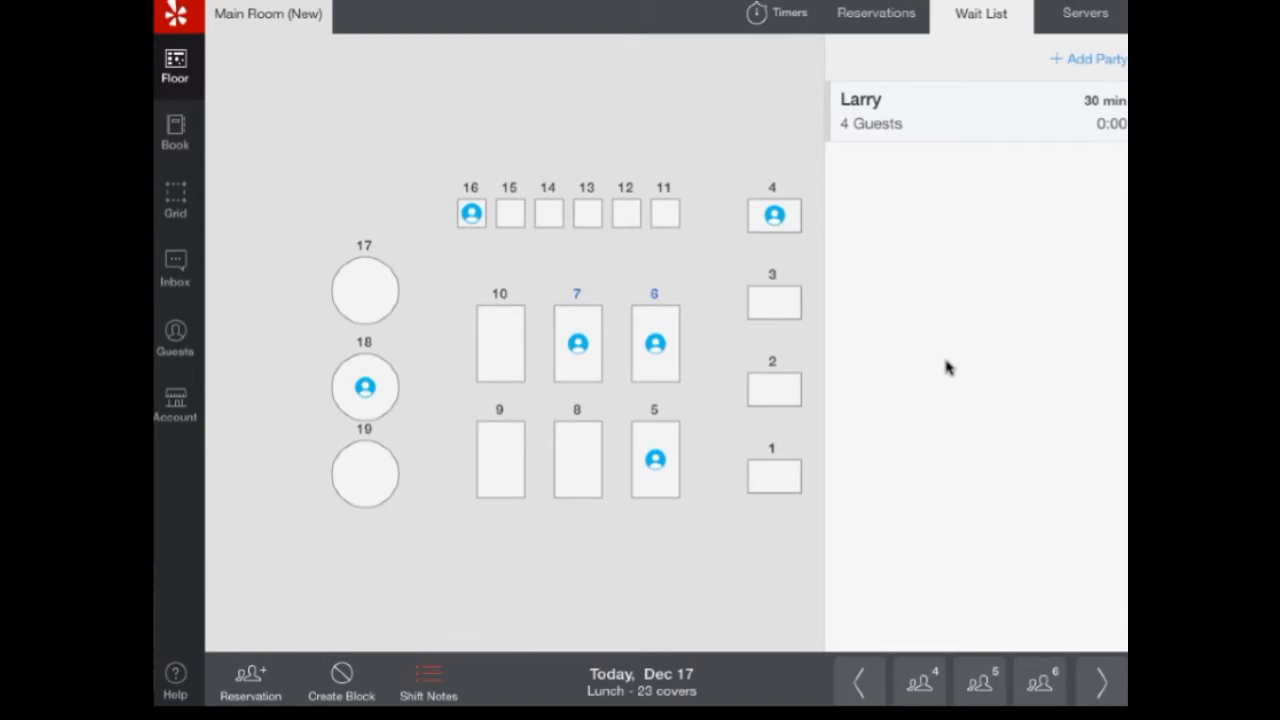
pyautogui.moveTo(922, 256)
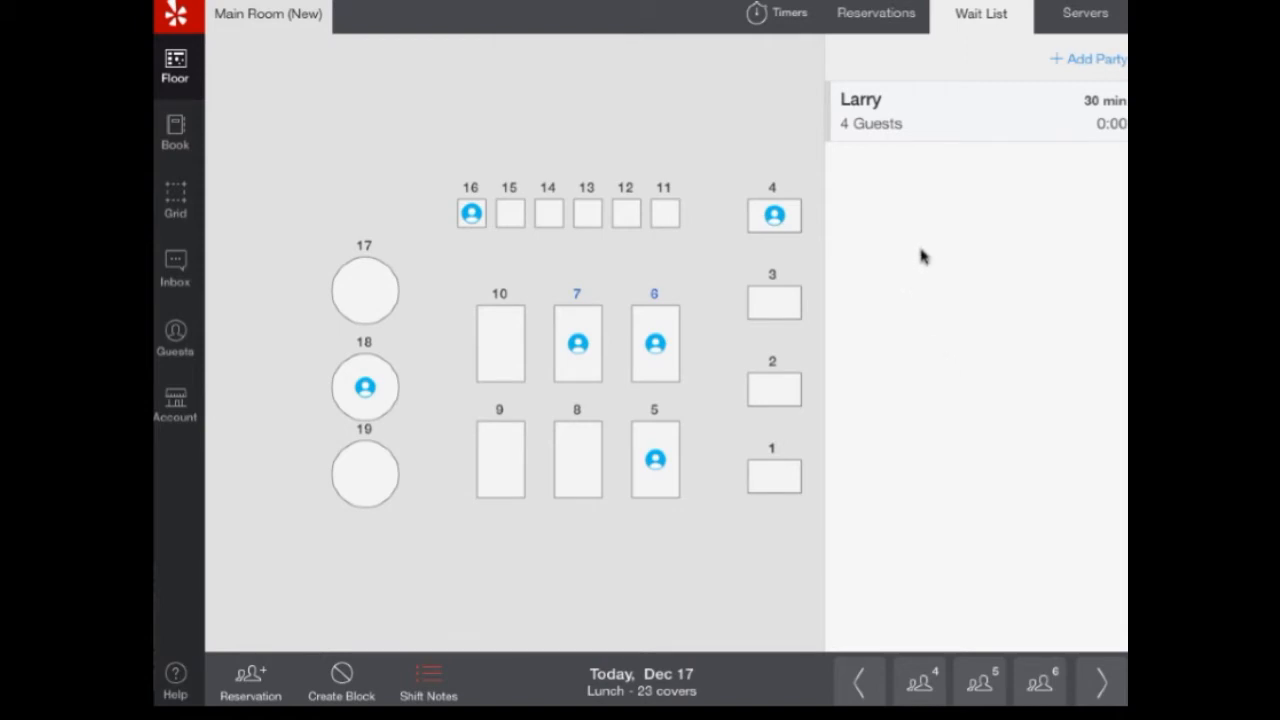
pyautogui.moveTo(956, 116)
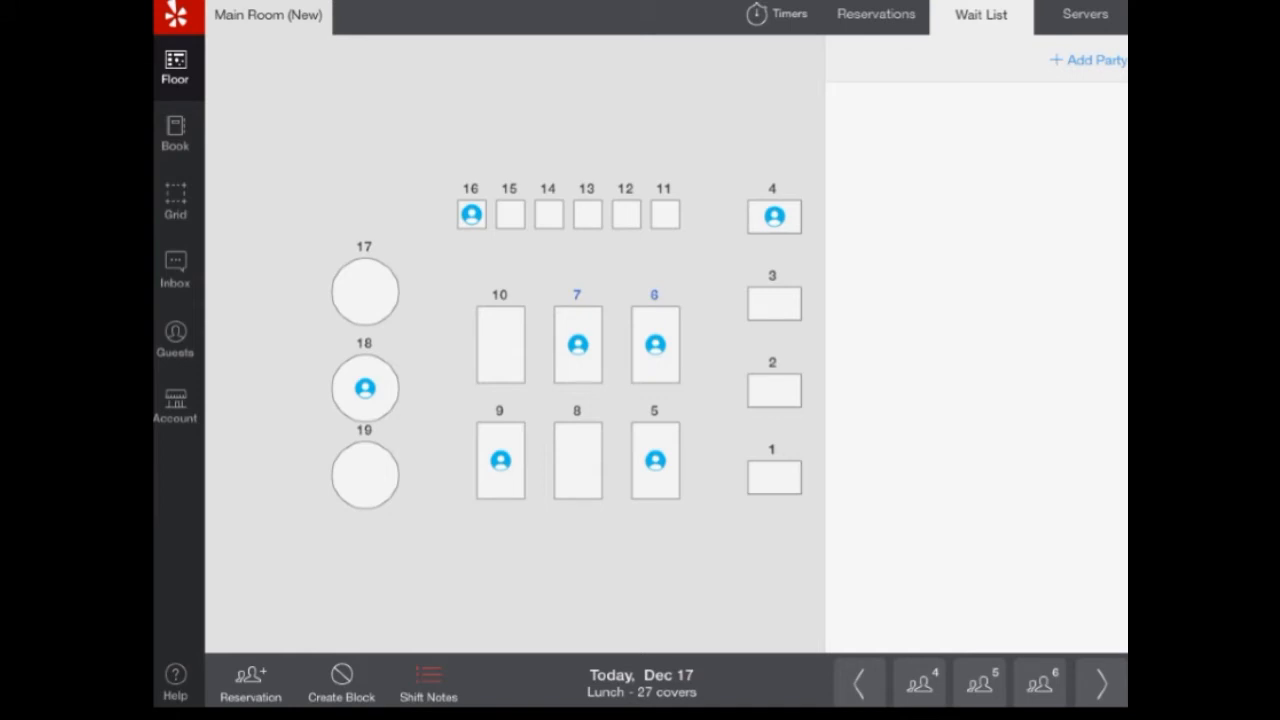
pyautogui.moveTo(1008, 104)
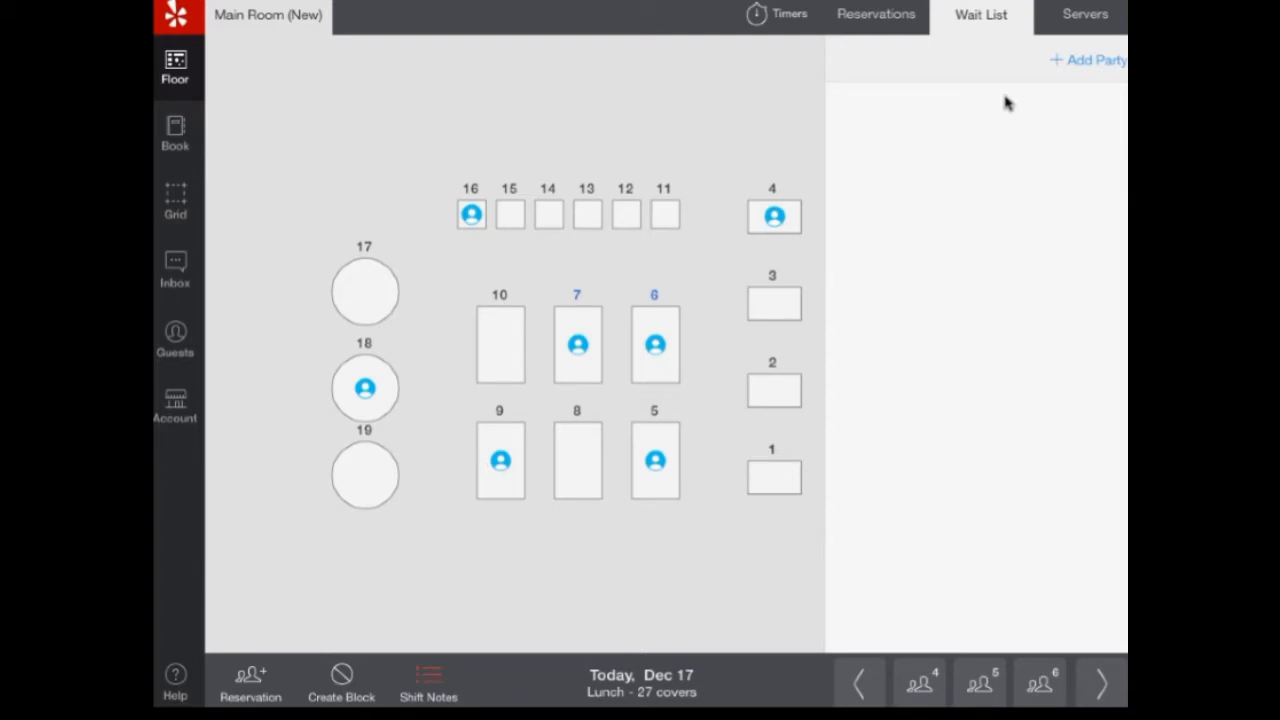
pyautogui.moveTo(1084, 28)
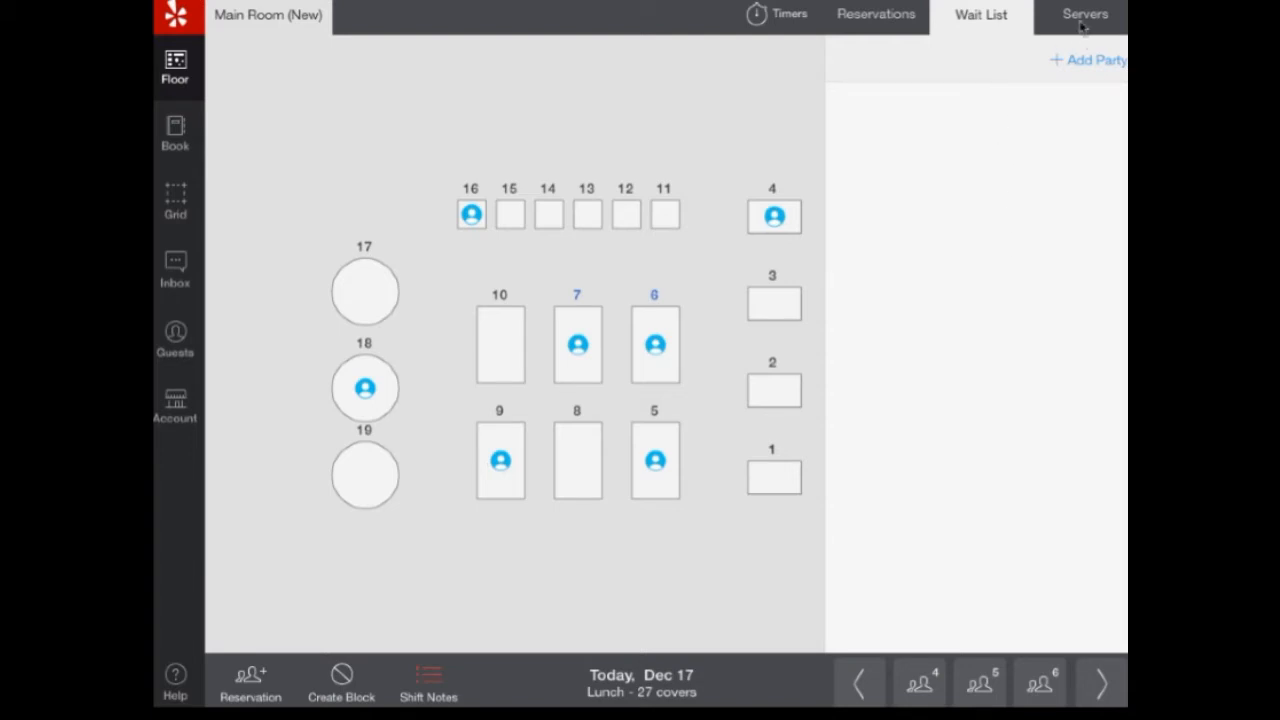
# Step: Add a new server named Brian with the colour yellow alongside Graham and Kristina
pyautogui.click(1084, 14)
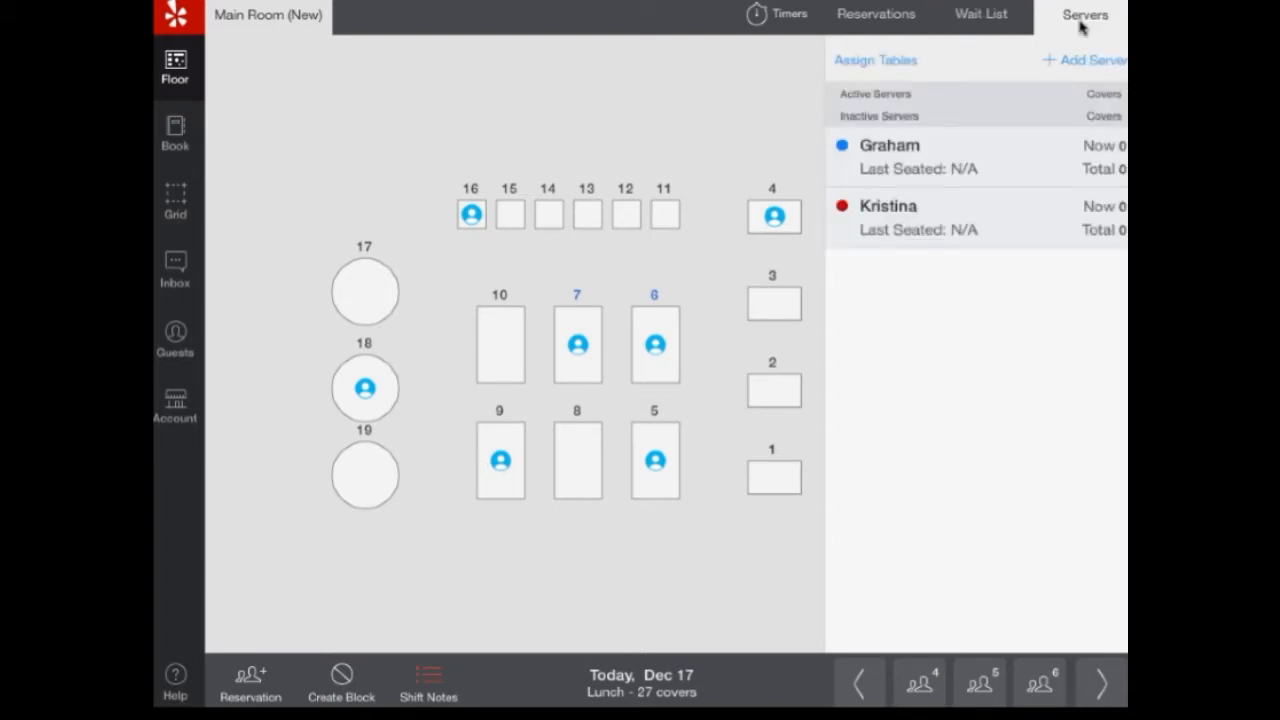
pyautogui.moveTo(1084, 62)
pyautogui.write('B')
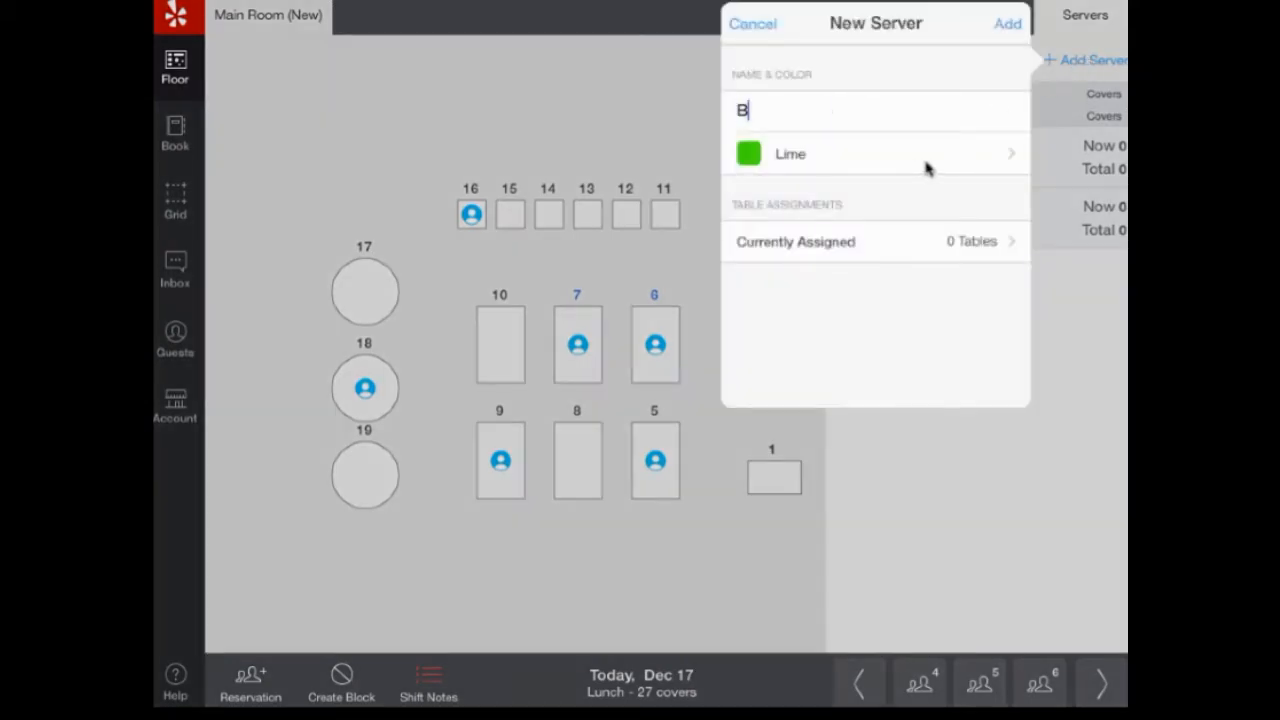
pyautogui.write('rian')
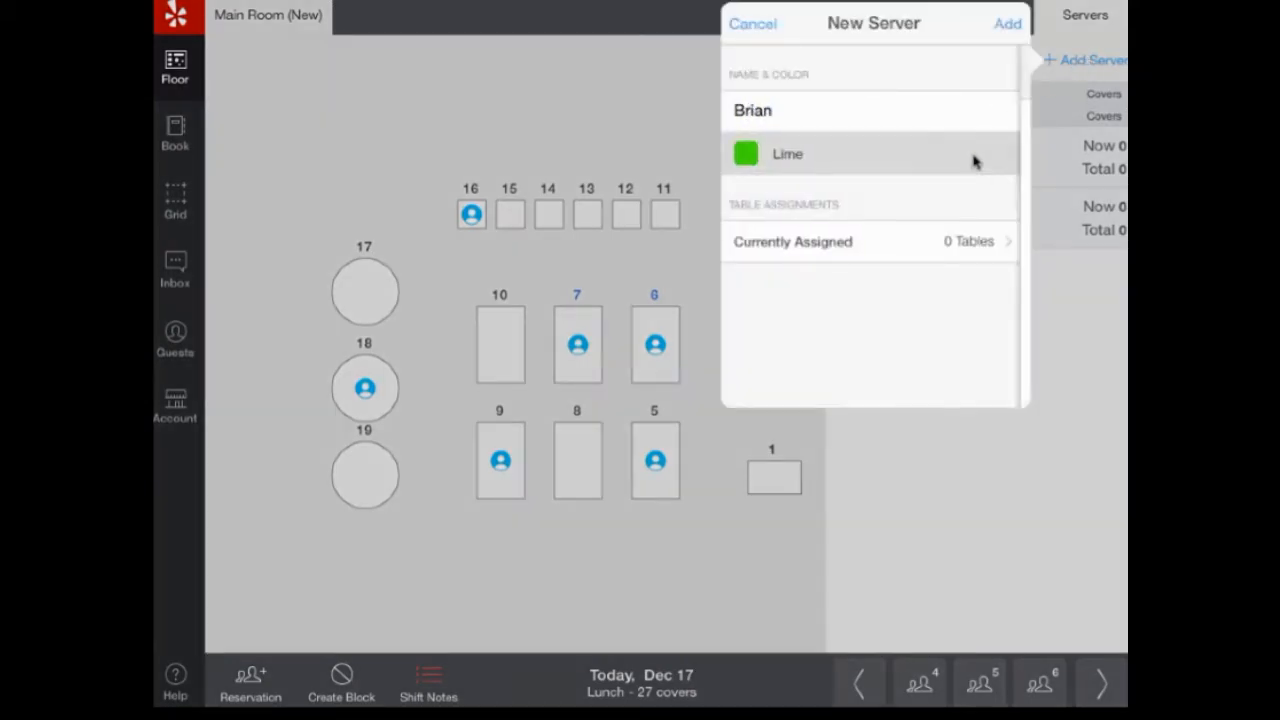
pyautogui.click(870, 152)
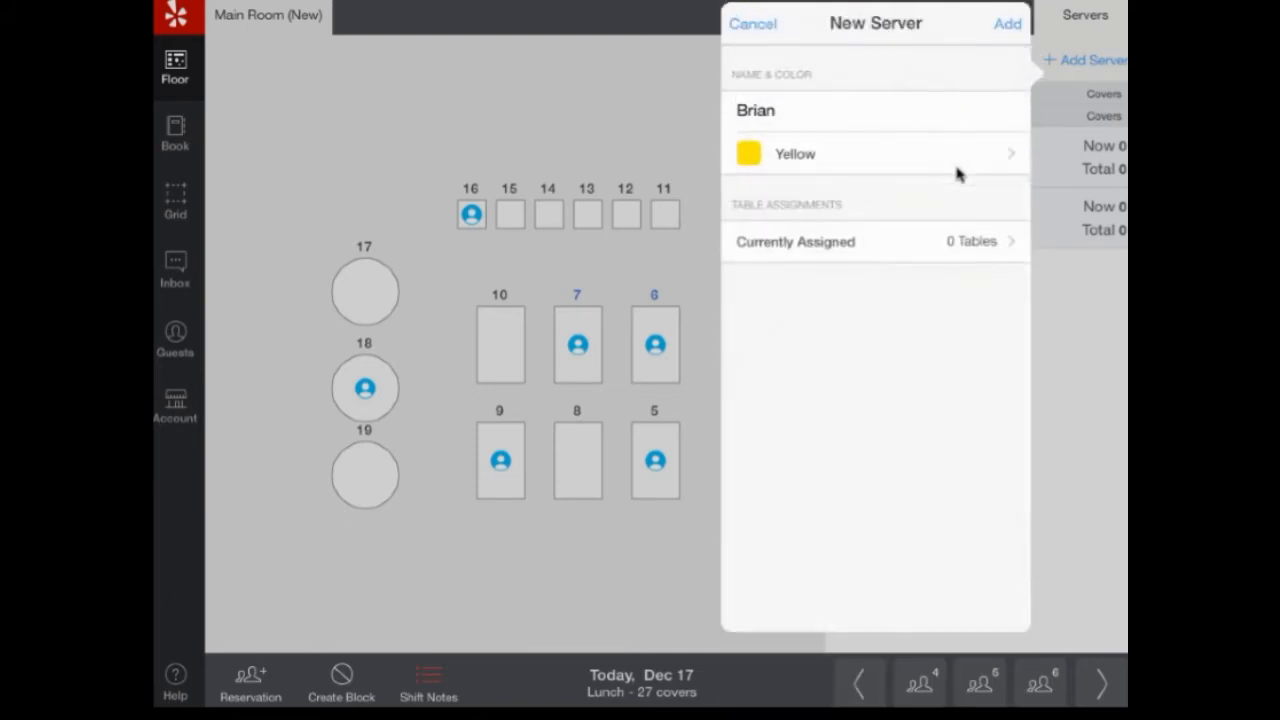
pyautogui.click(1008, 24)
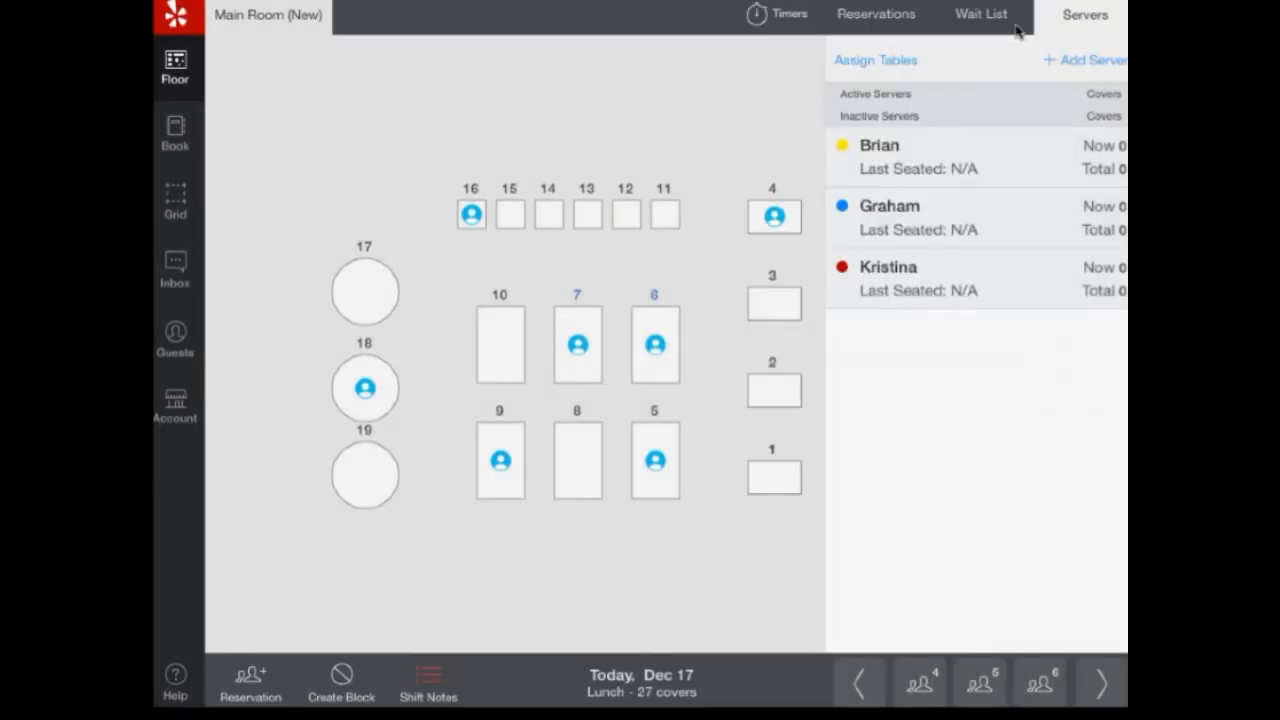
pyautogui.moveTo(1004, 336)
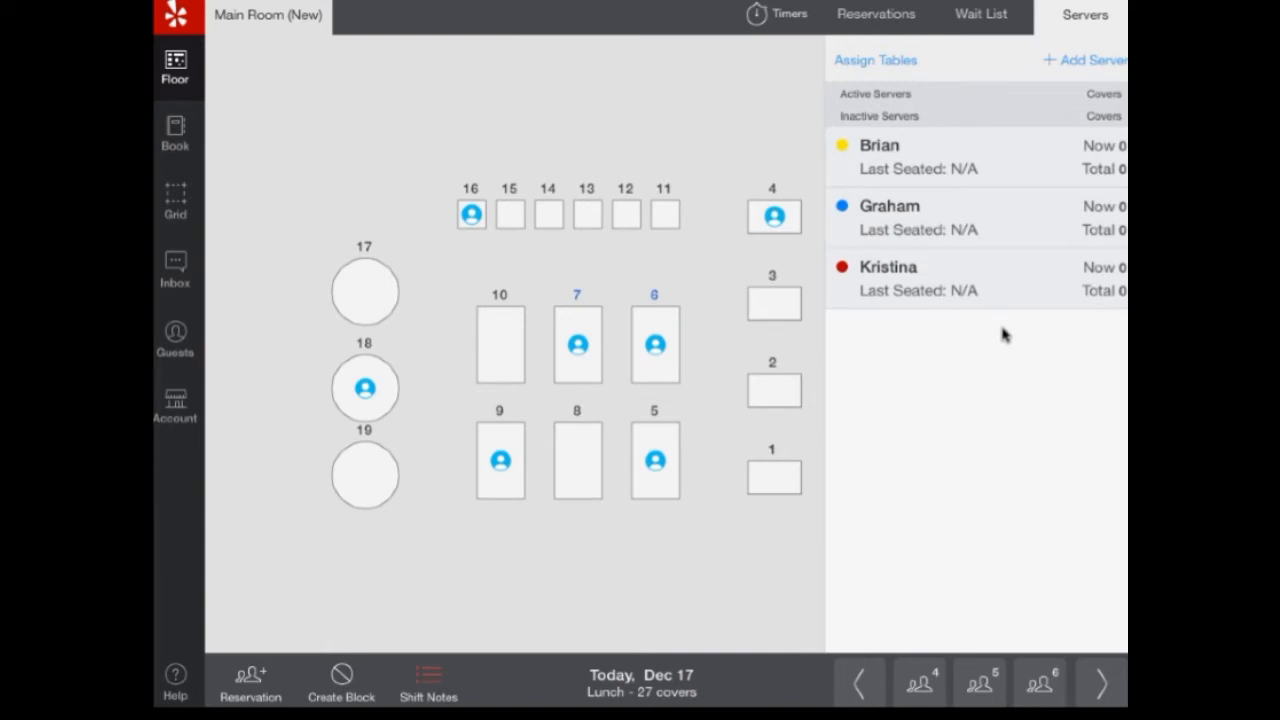
pyautogui.moveTo(876, 62)
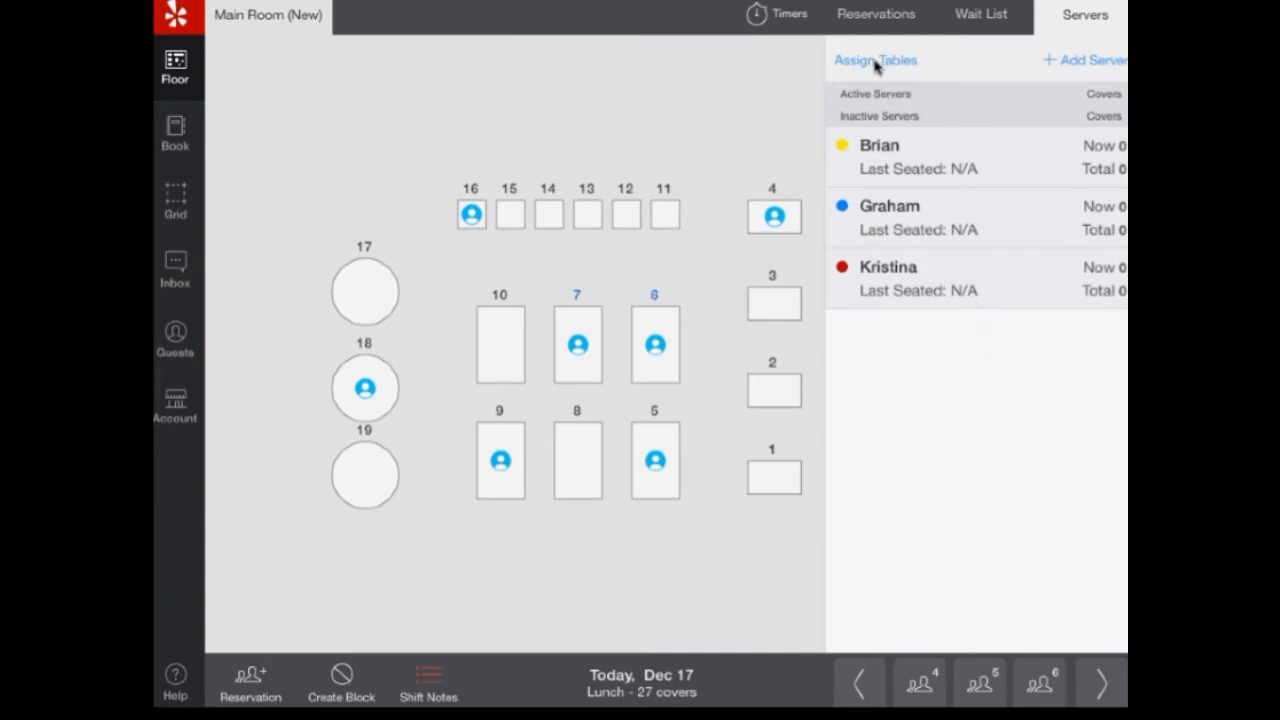
# Step: Assign tables 5 to 10 to Brian
pyautogui.click(876, 60)
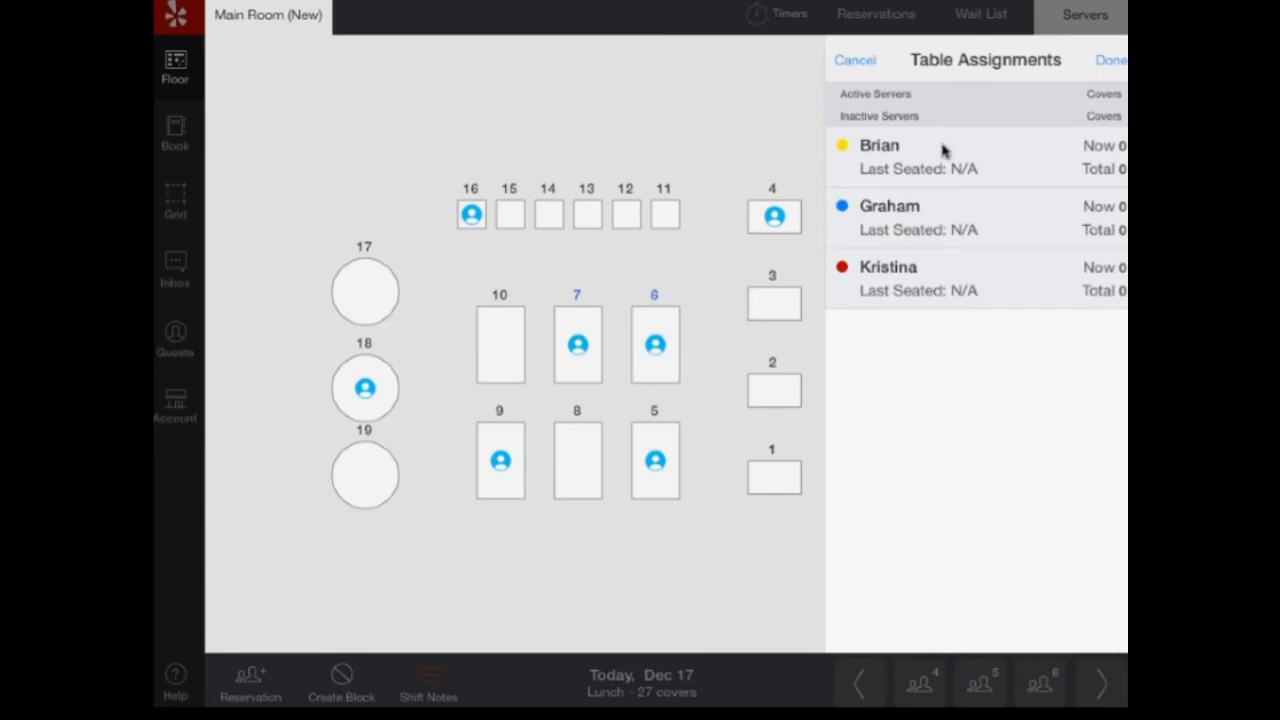
pyautogui.click(950, 156)
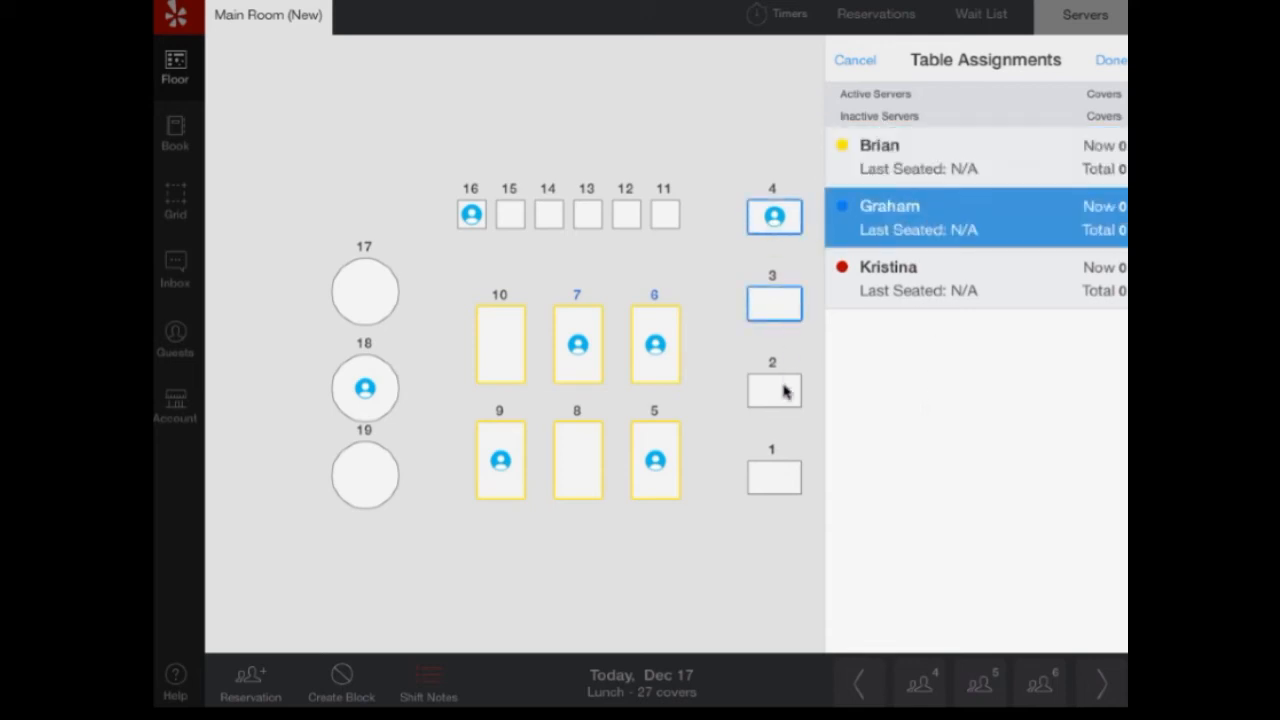
pyautogui.click(1108, 60)
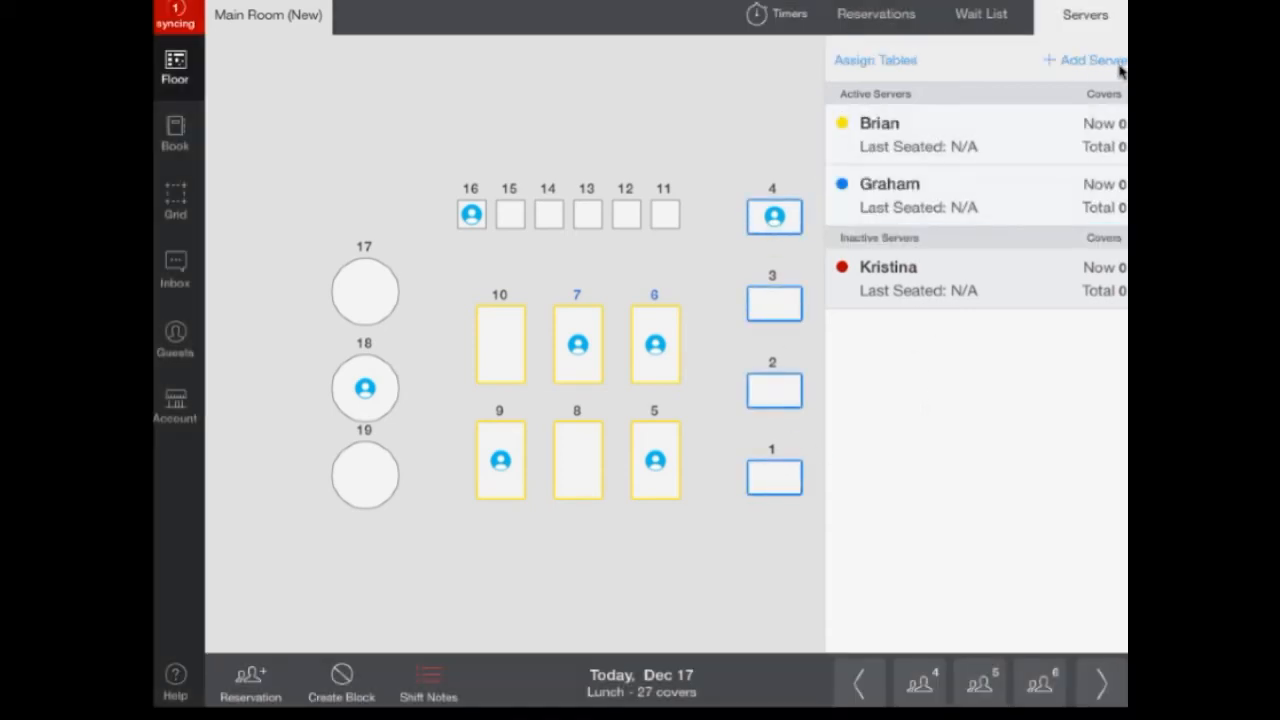
pyautogui.moveTo(1096, 310)
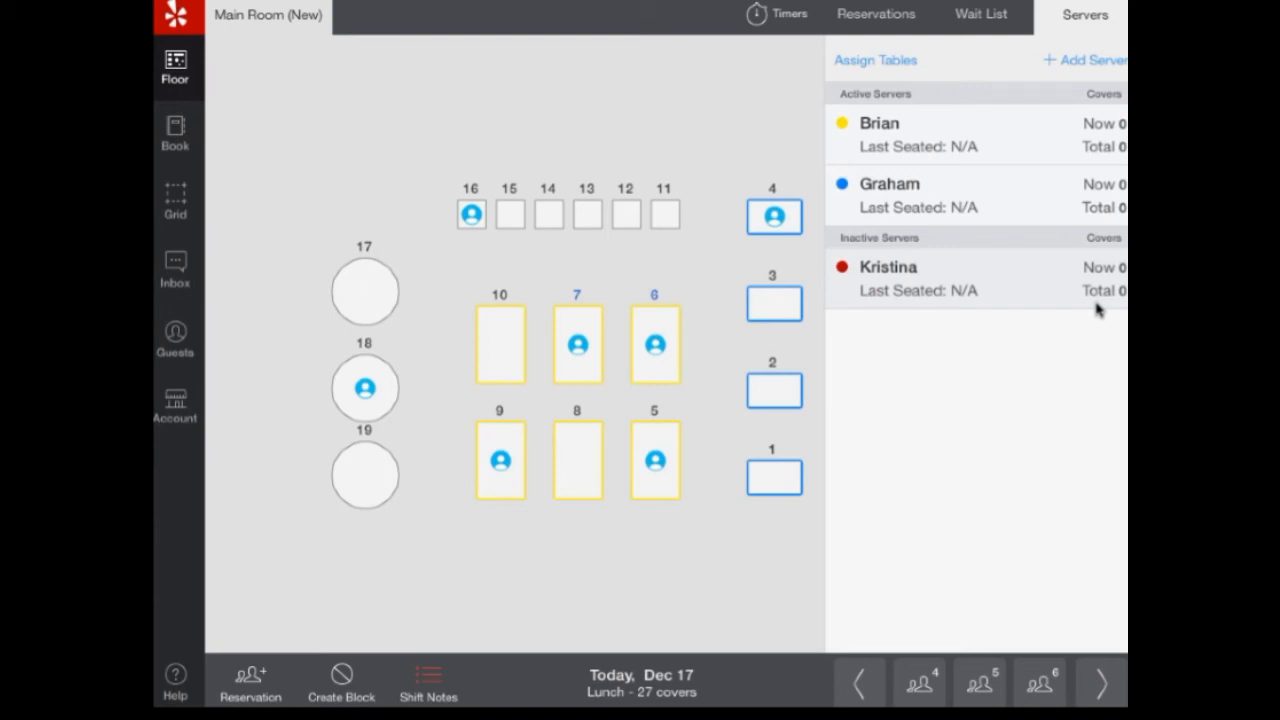
pyautogui.moveTo(952, 252)
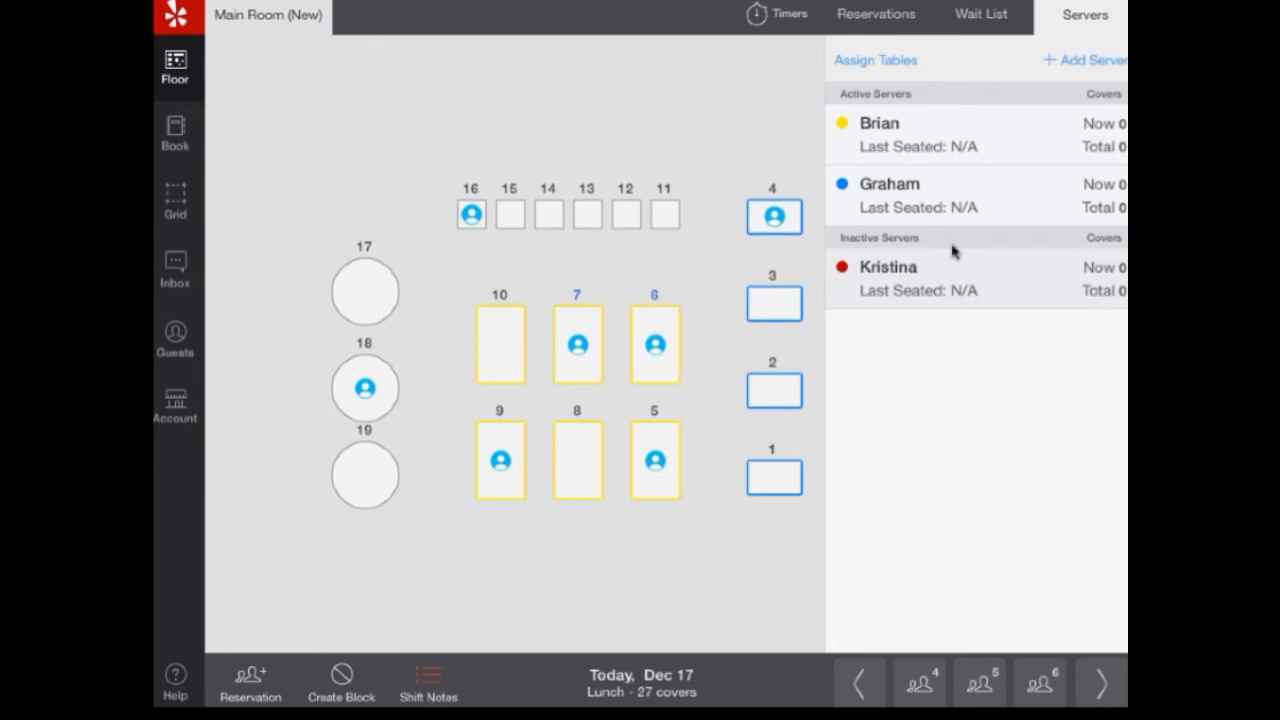
# Step: Cut Brian so he moves to the inactive servers, leaving Graham the only active server
pyautogui.click(880, 134)
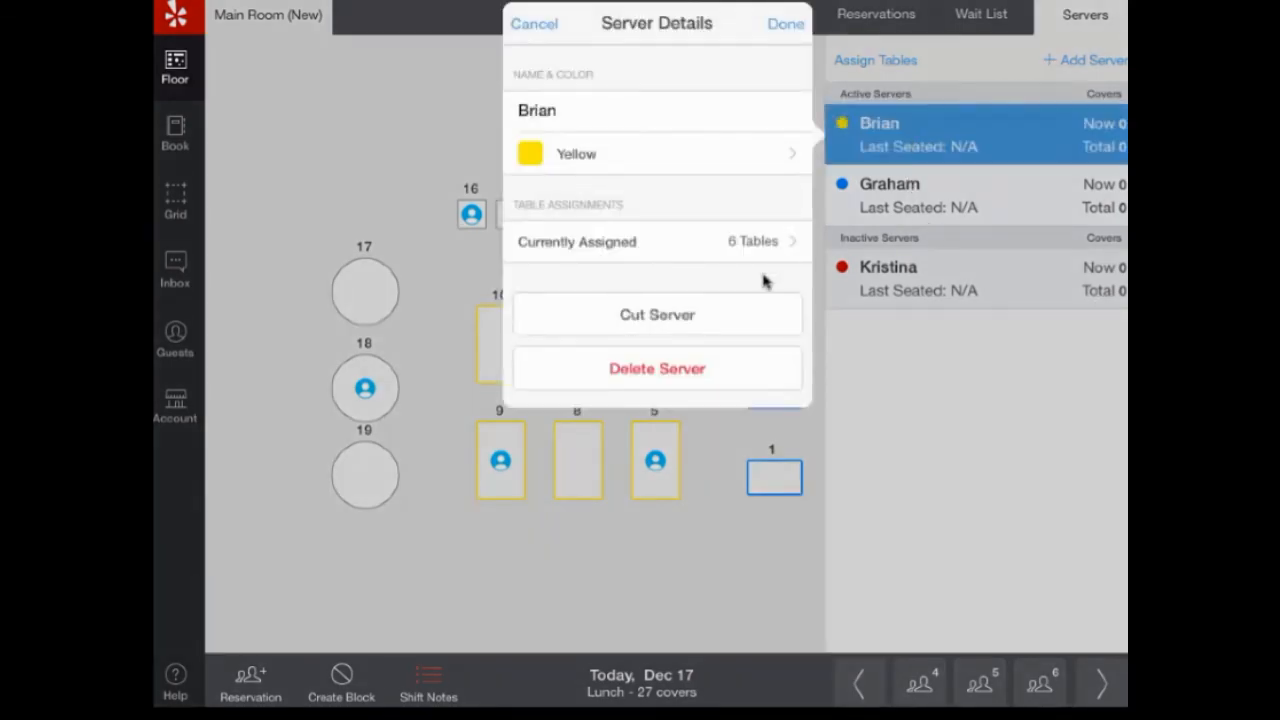
pyautogui.moveTo(986, 408)
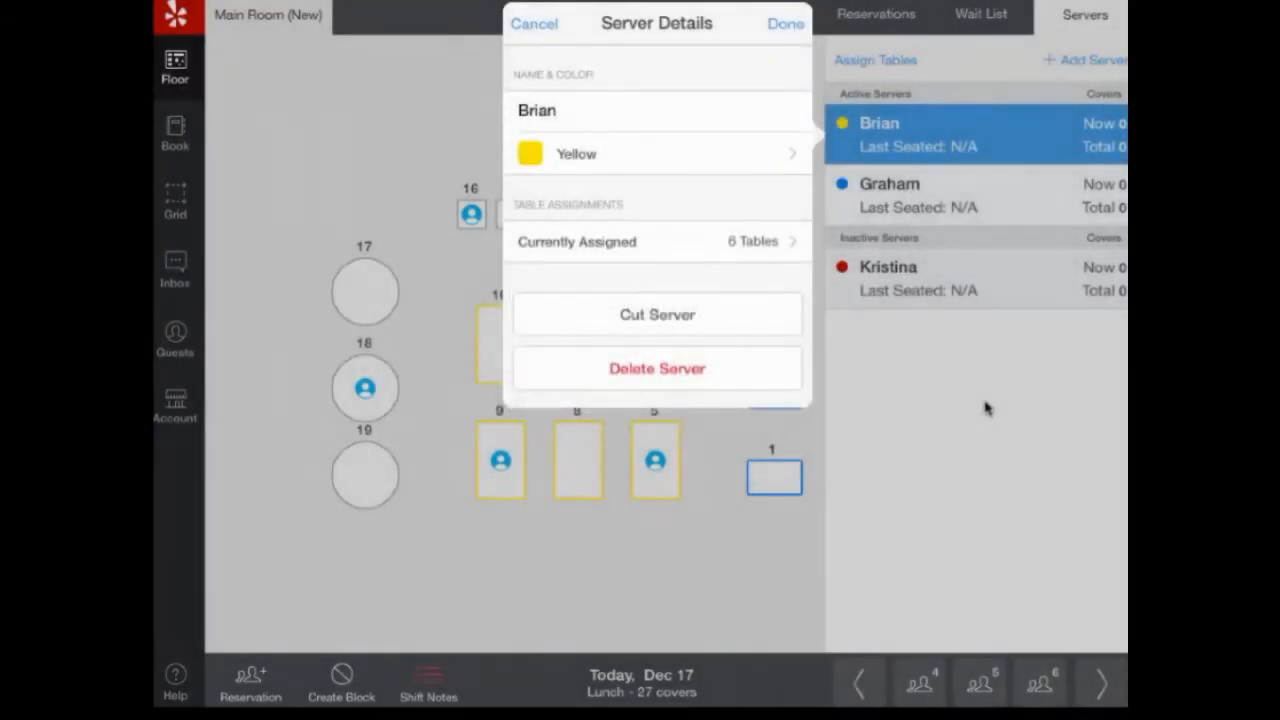
pyautogui.click(656, 314)
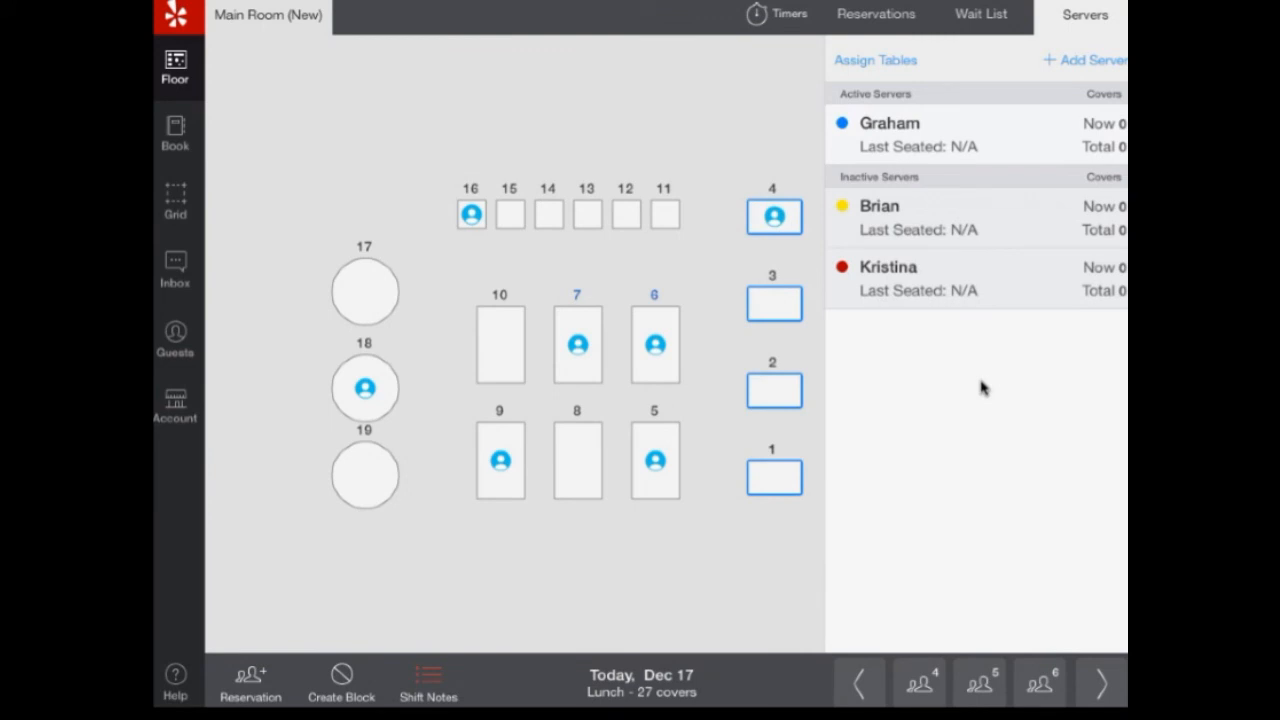